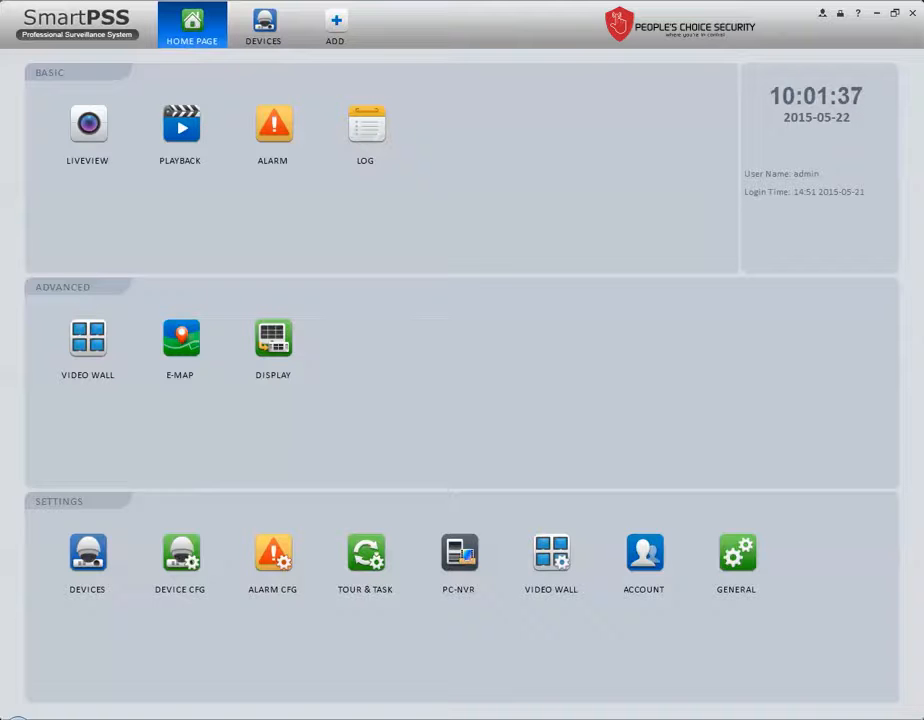
mouse_move(43, 478)
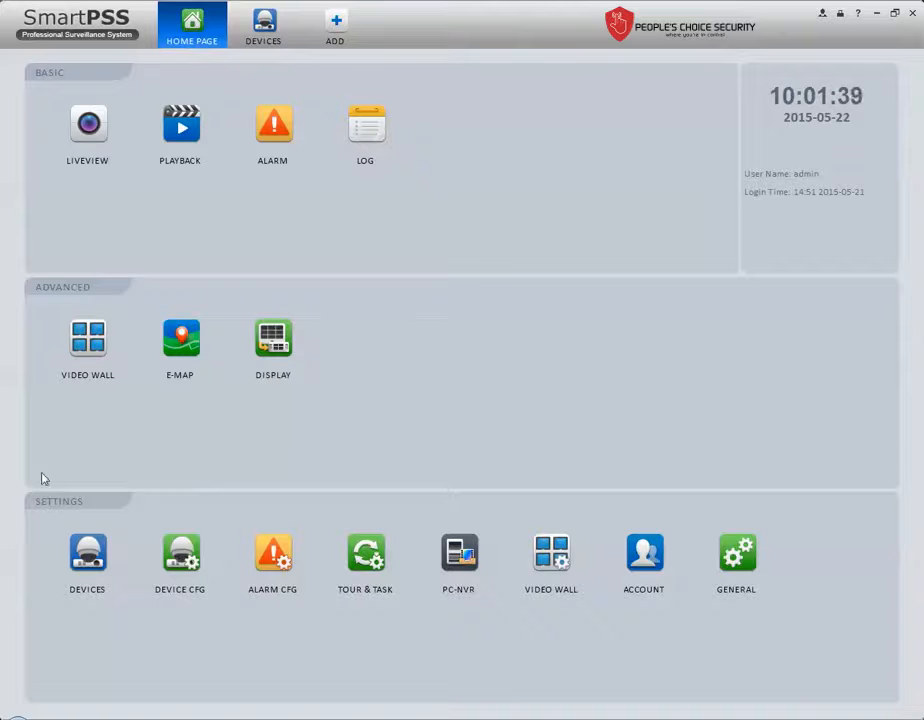
mouse_move(87, 553)
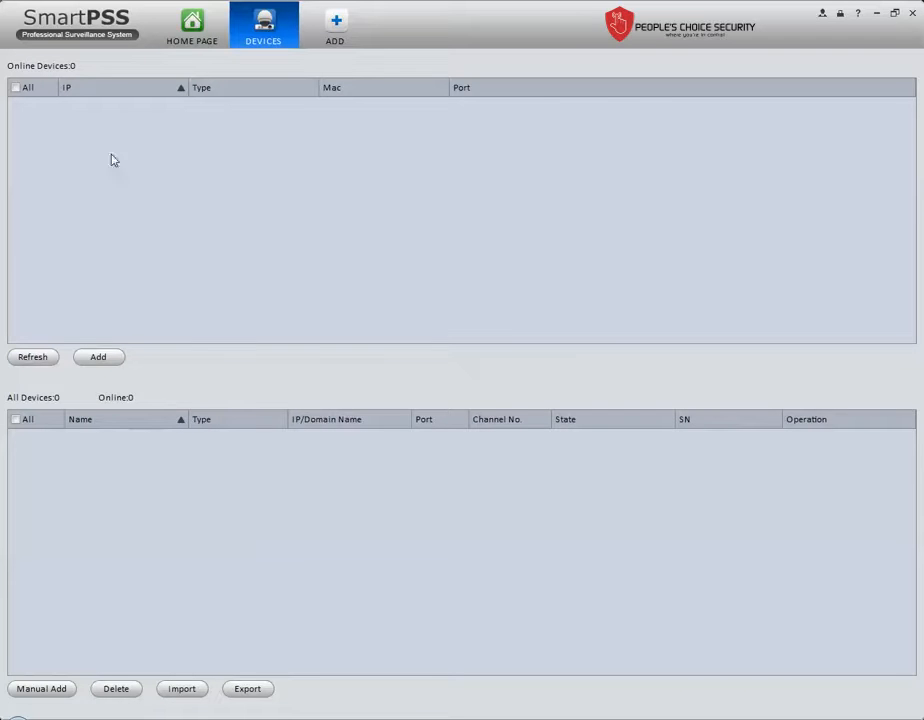
mouse_move(289, 147)
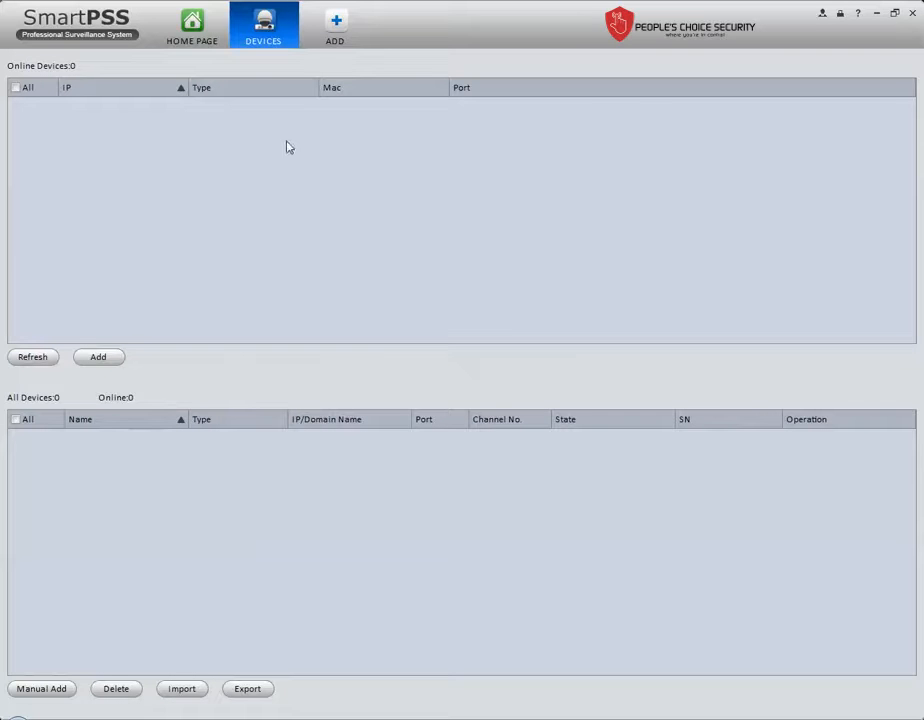
mouse_move(169, 185)
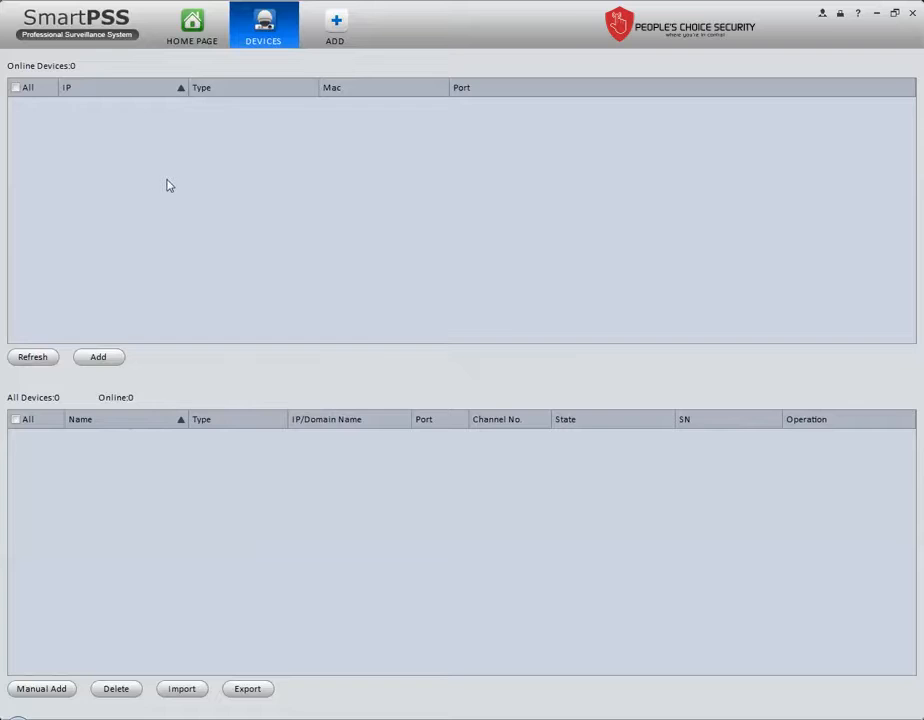
mouse_move(40, 258)
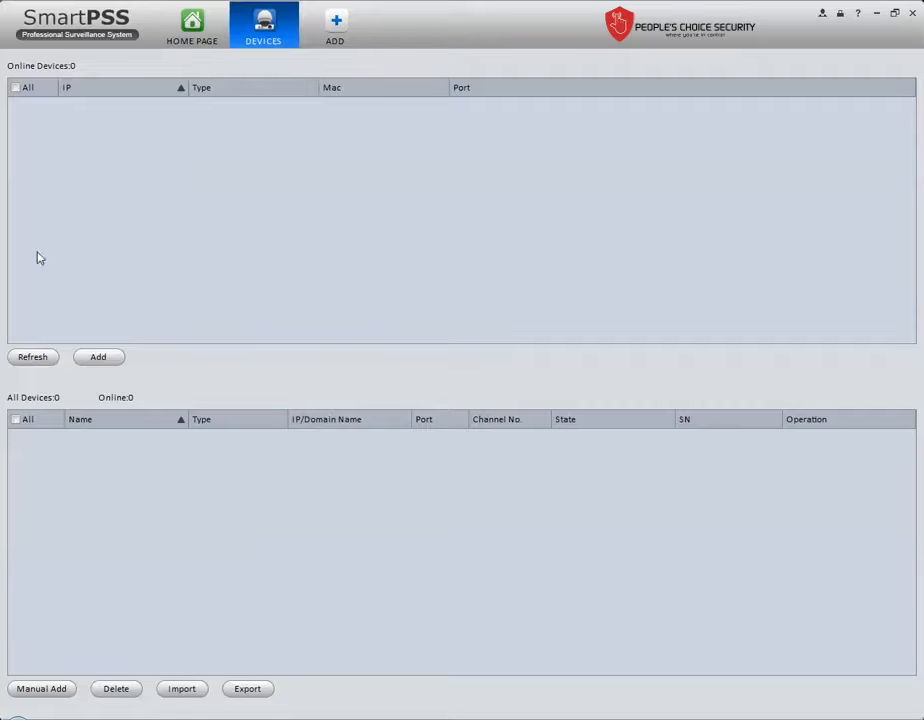
Refresh the device scan and add the discovered HCVR at 192.168.1.205, confirming with OK.
left_click(32, 356)
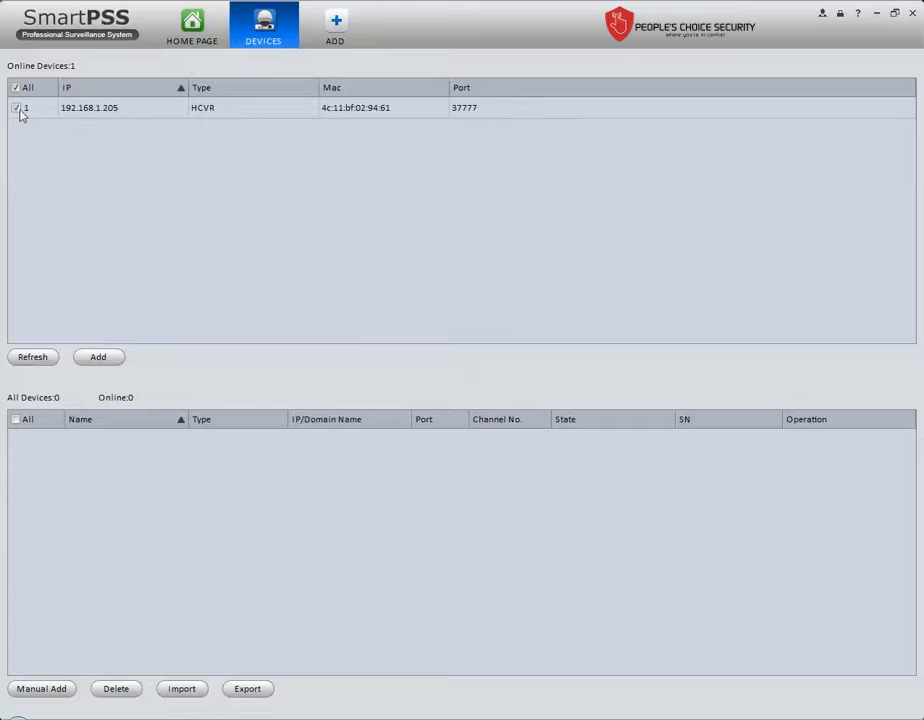
left_click(98, 357)
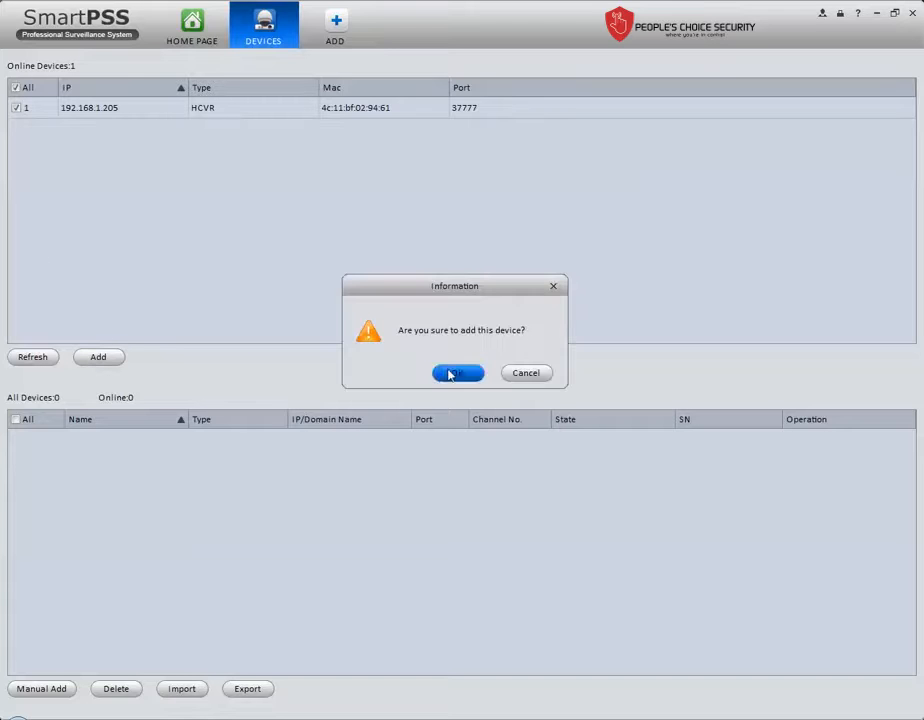
left_click(457, 372)
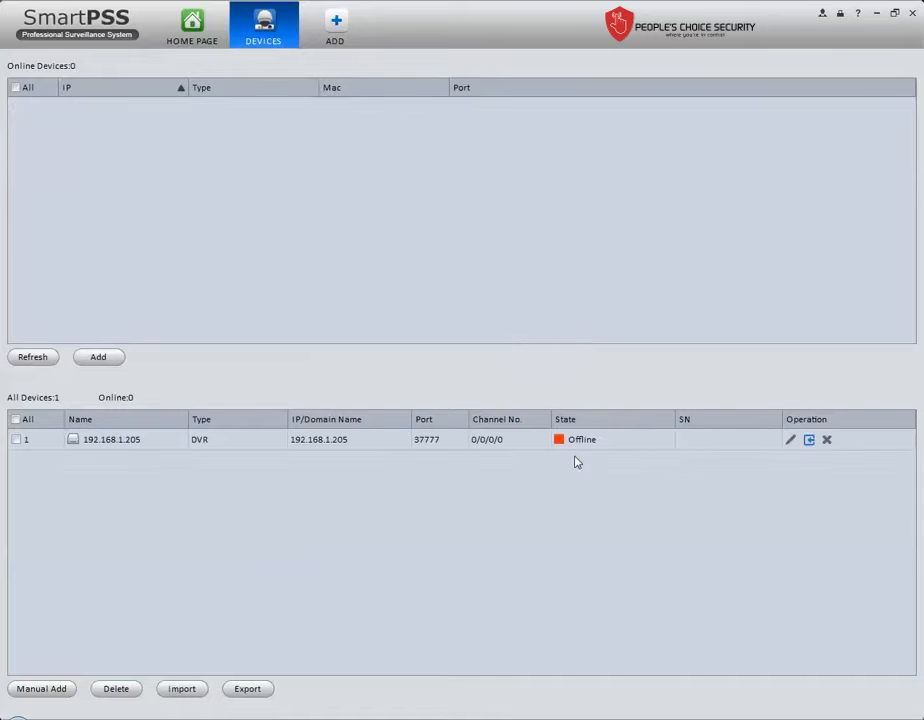
mouse_move(562, 451)
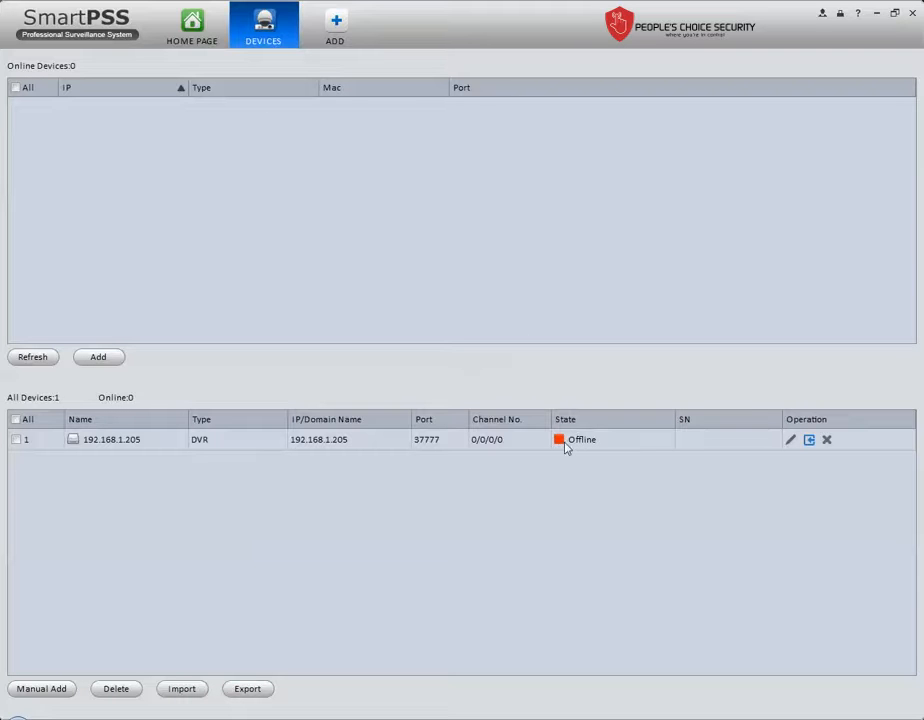
mouse_move(347, 519)
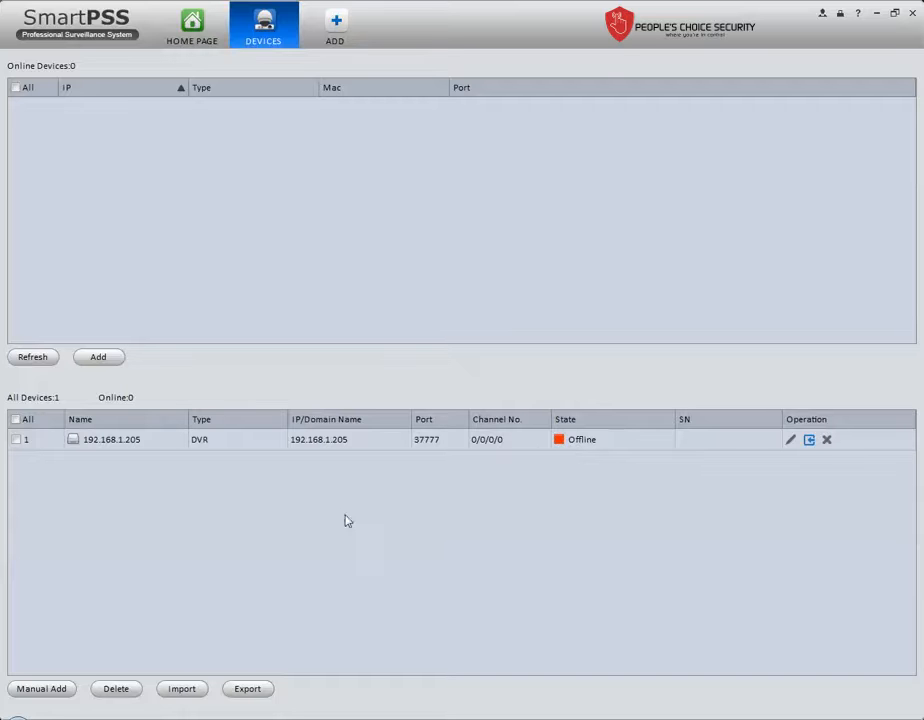
mouse_move(71, 614)
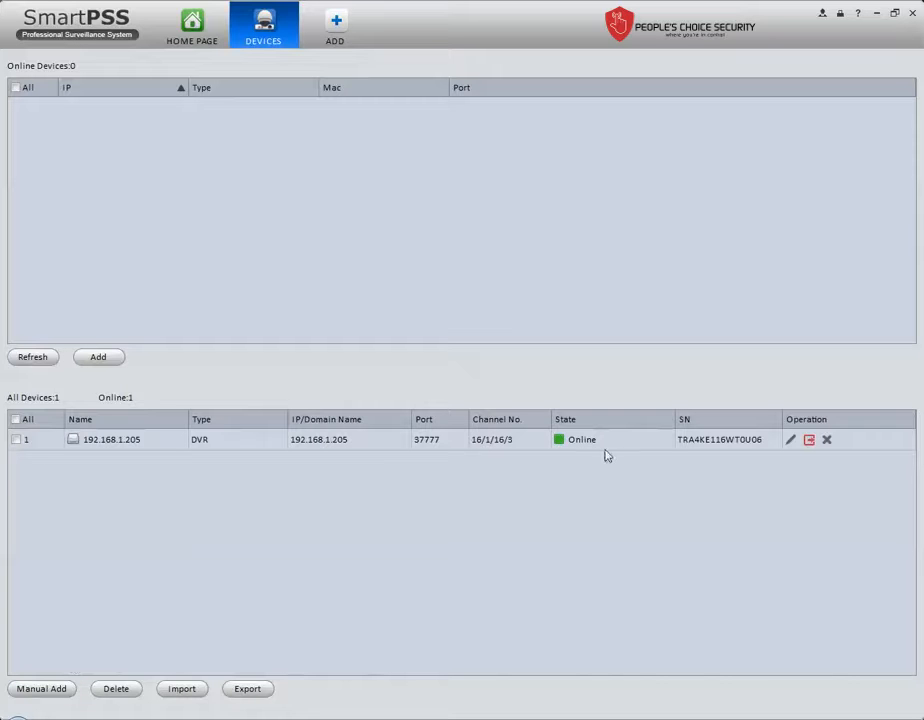
mouse_move(170, 626)
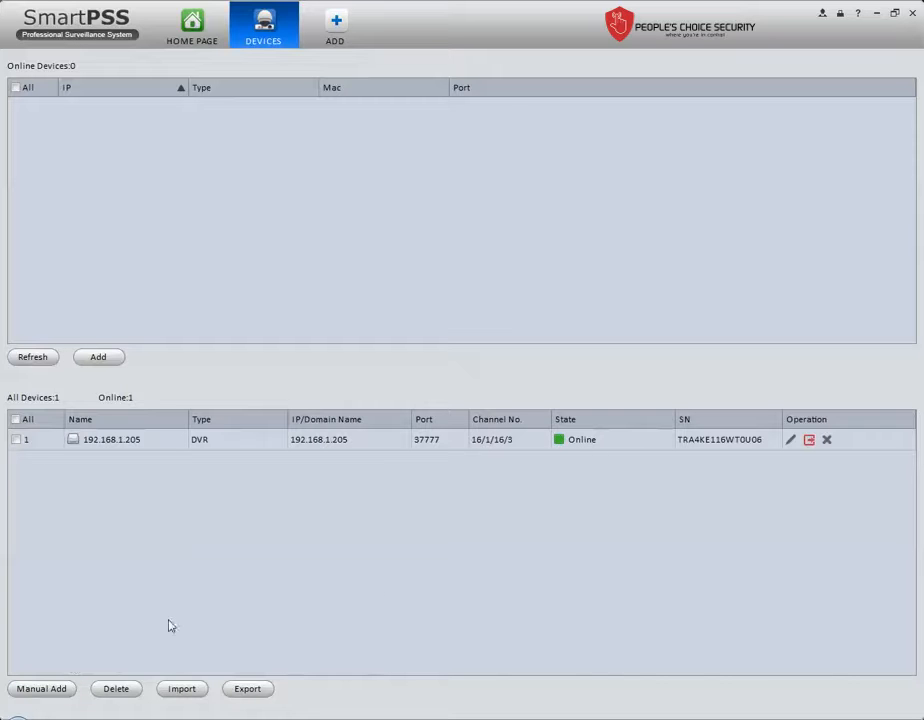
left_click(41, 688)
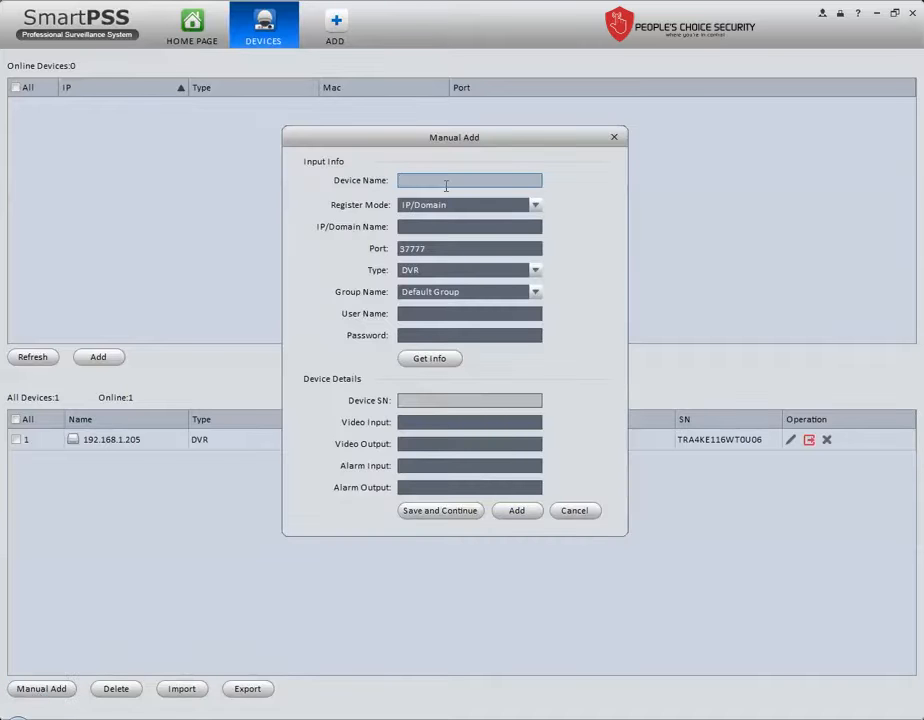
type("hdcvi")
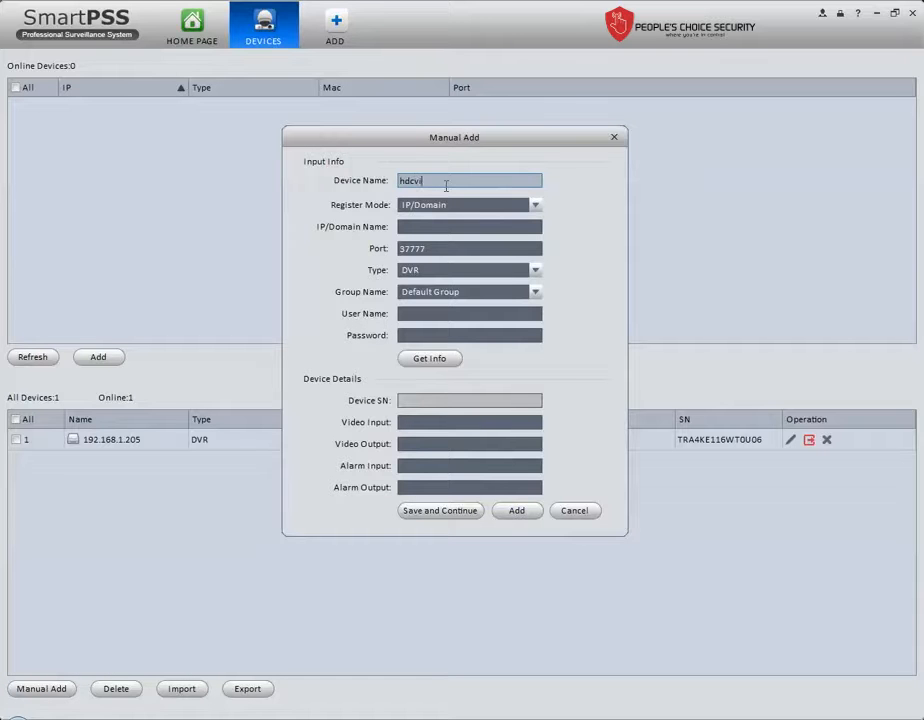
left_click(535, 204)
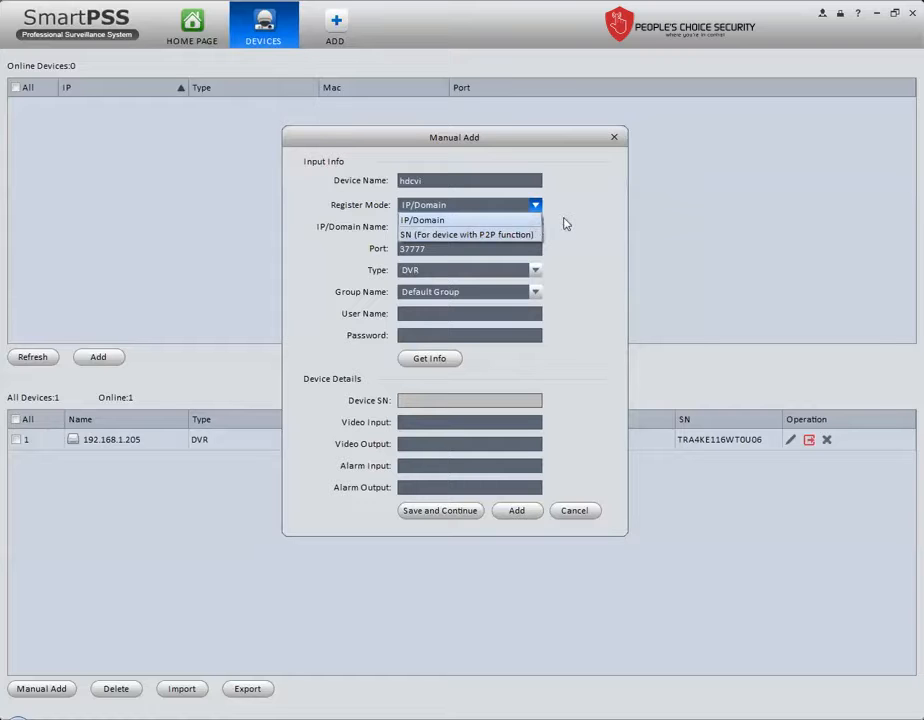
left_click(423, 220)
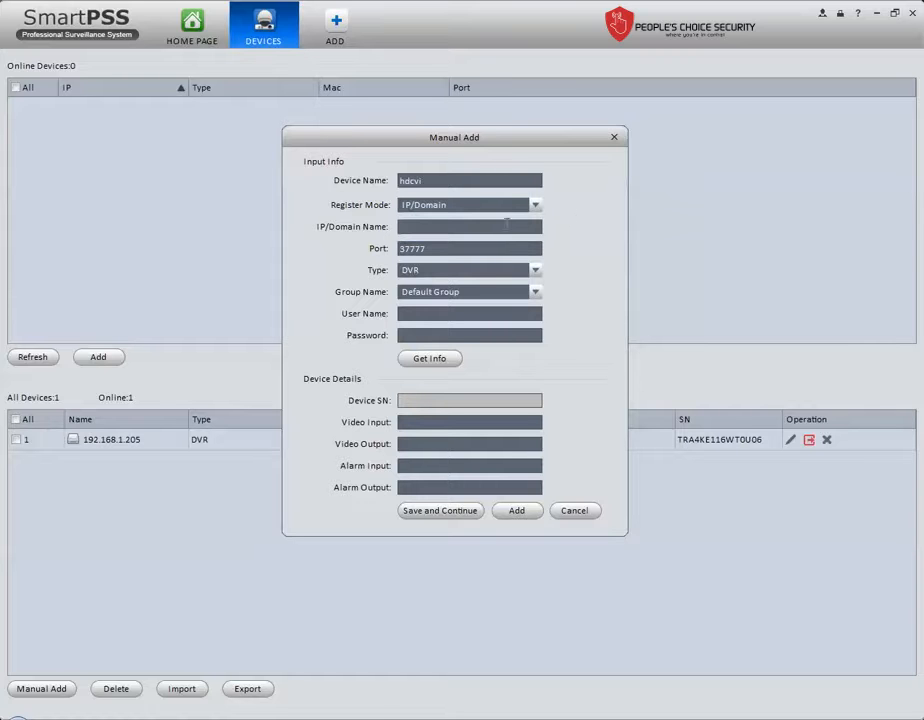
type("192.168")
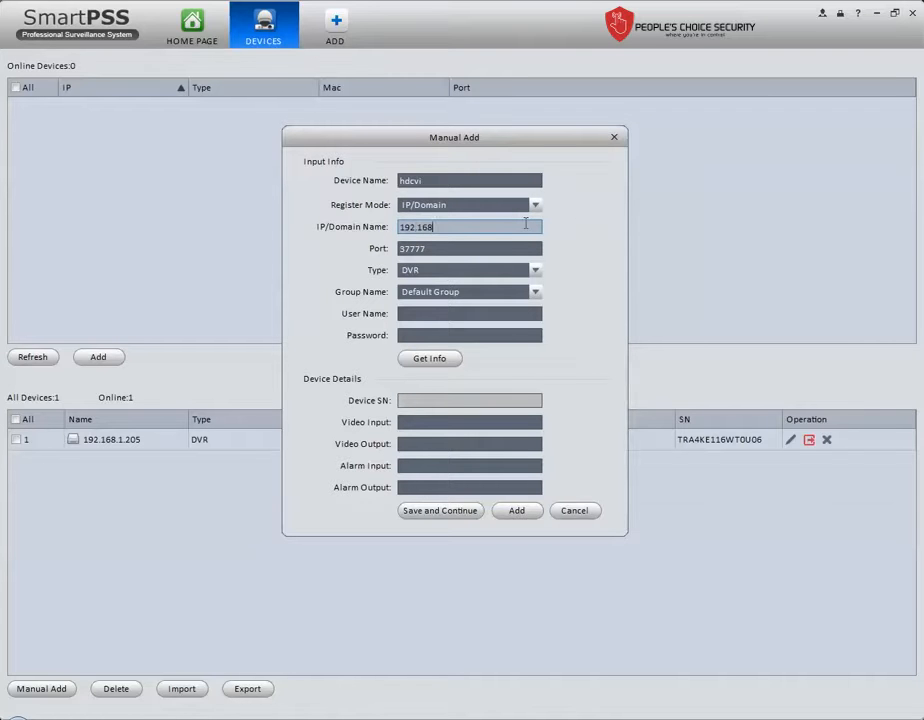
type(".1.205")
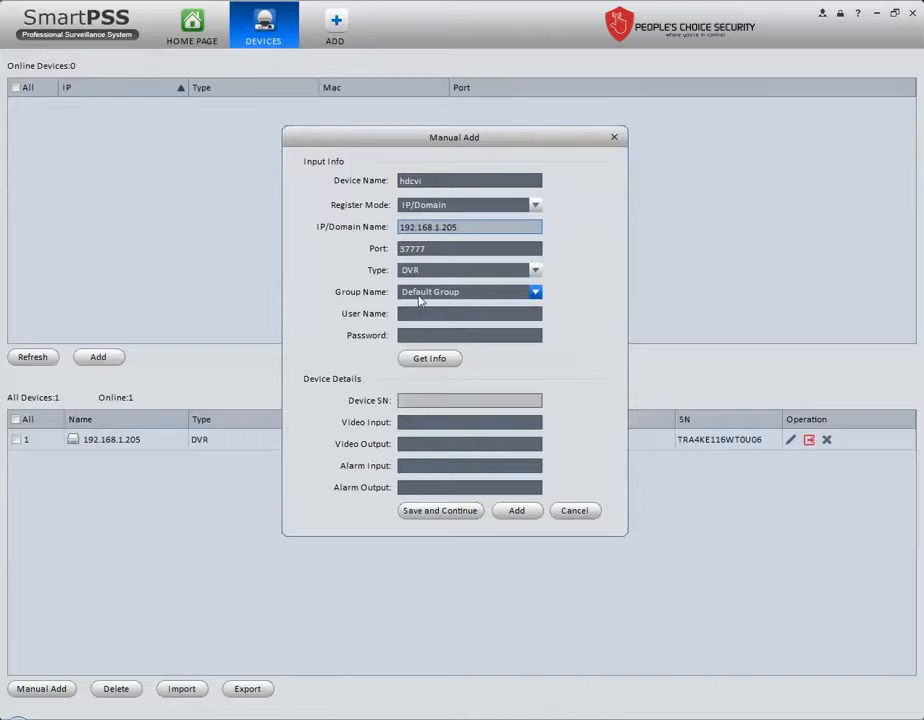
type("admin")
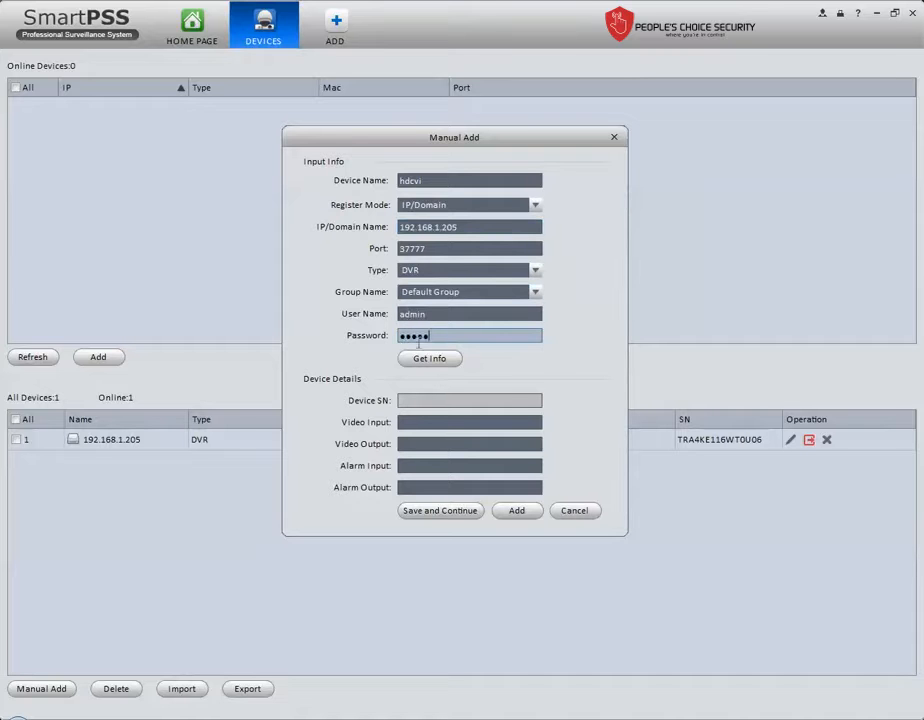
left_click(429, 358)
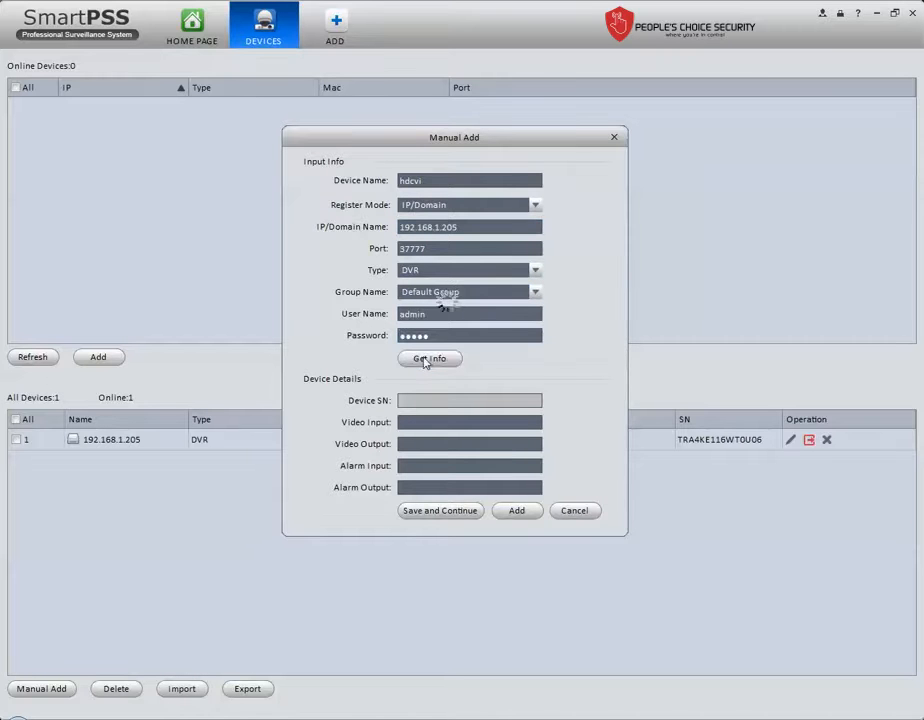
left_click(429, 358)
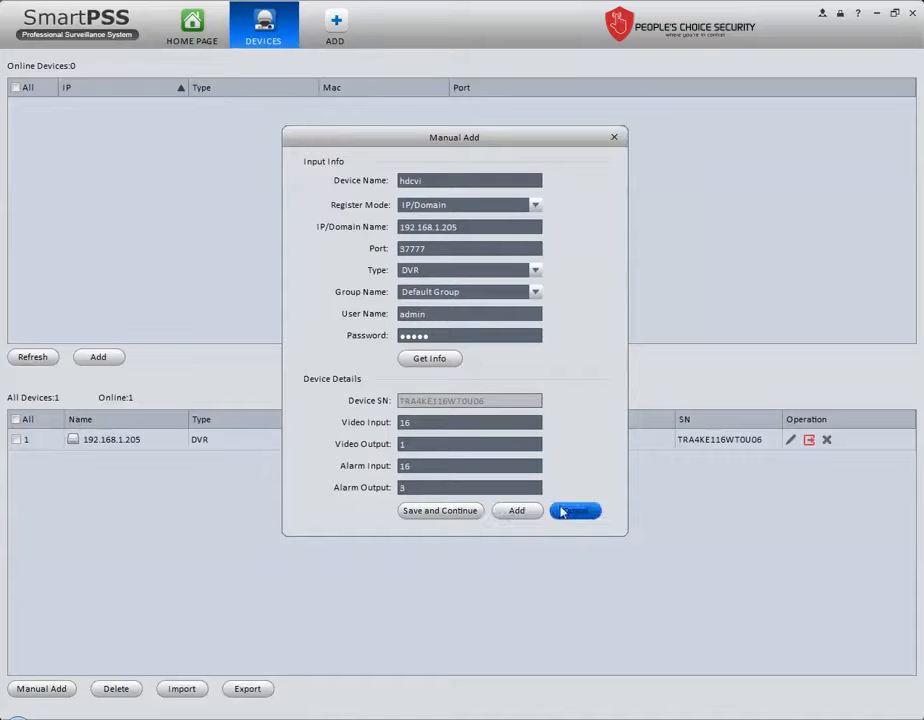
left_click(575, 511)
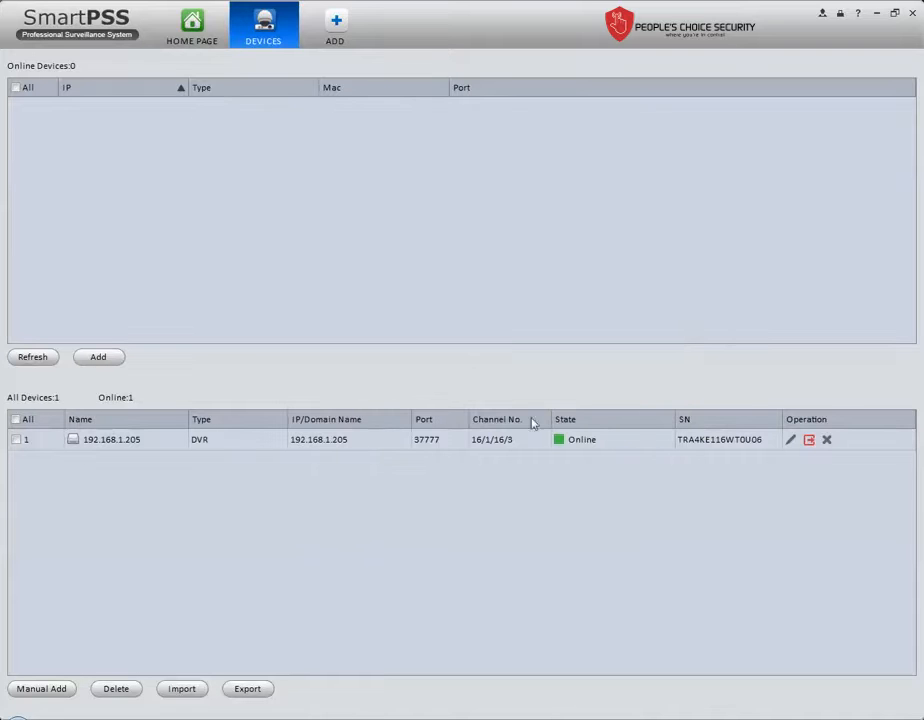
mouse_move(225, 124)
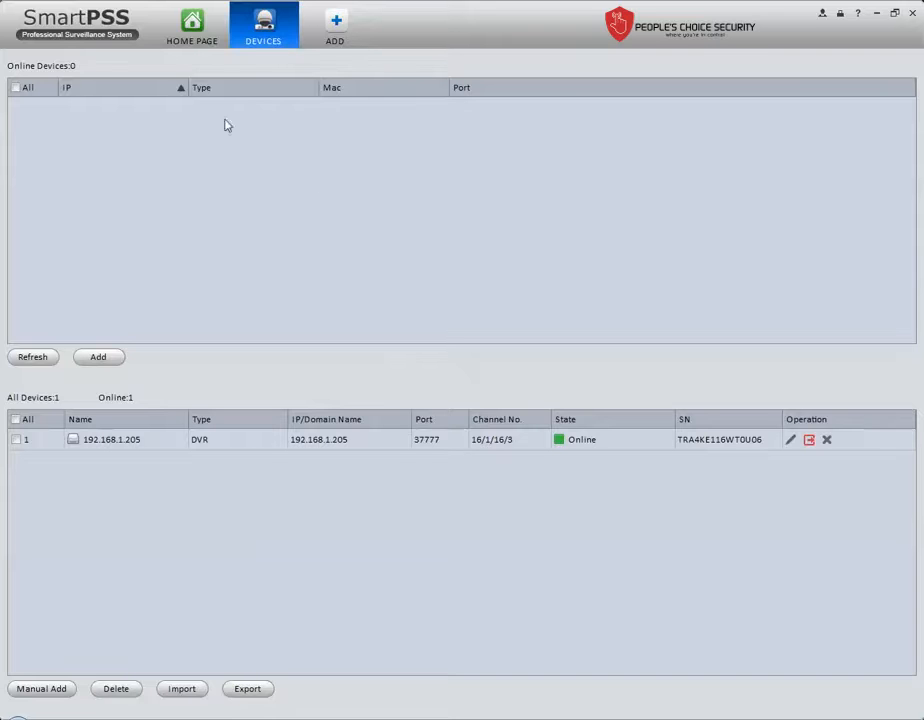
Return to the Home Page and launch the LIVEVIEW module.
left_click(192, 25)
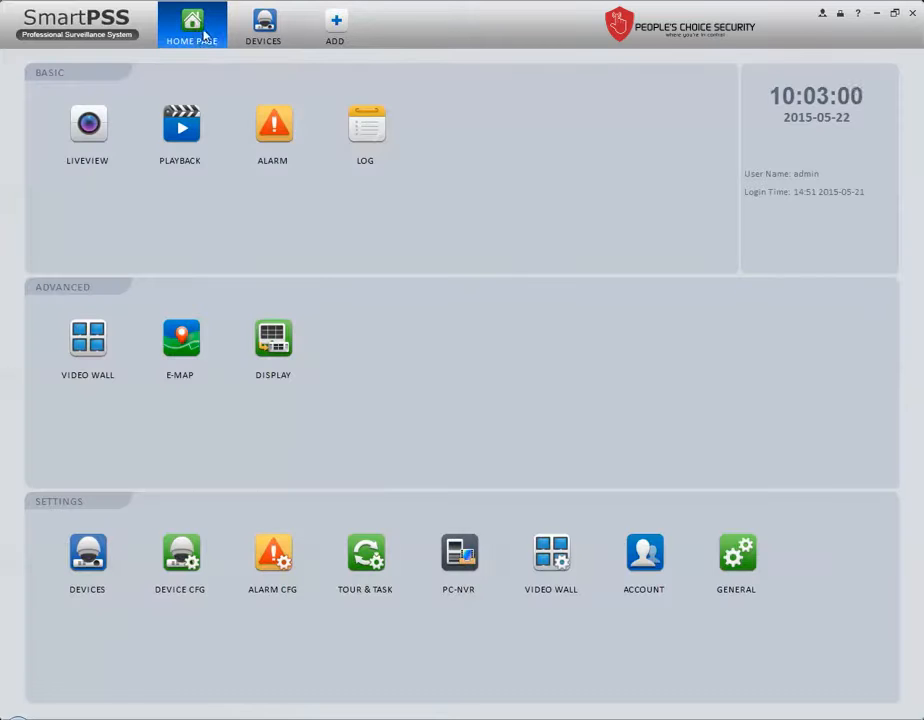
mouse_move(87, 125)
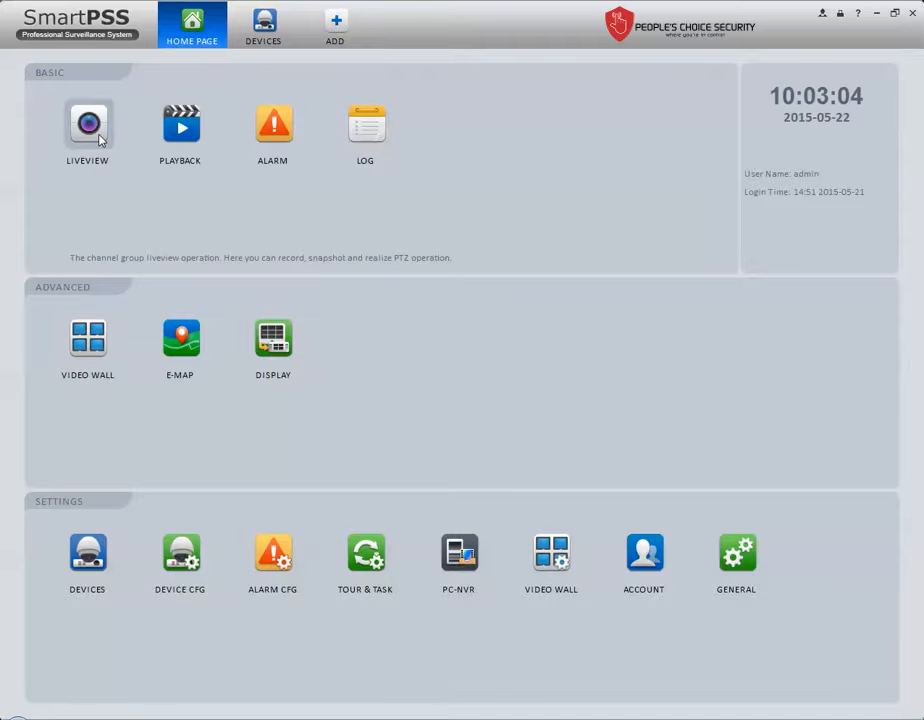
left_click(87, 125)
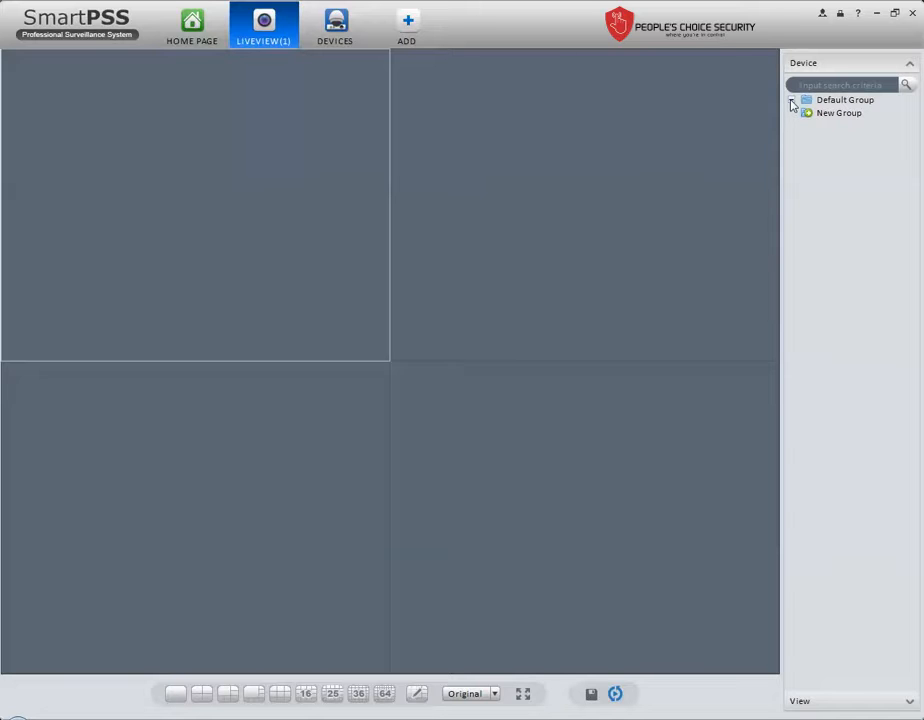
Expand Default Group and 192.168.1.205, then stream the DVR's cameras on Main Stream.
left_click(791, 99)
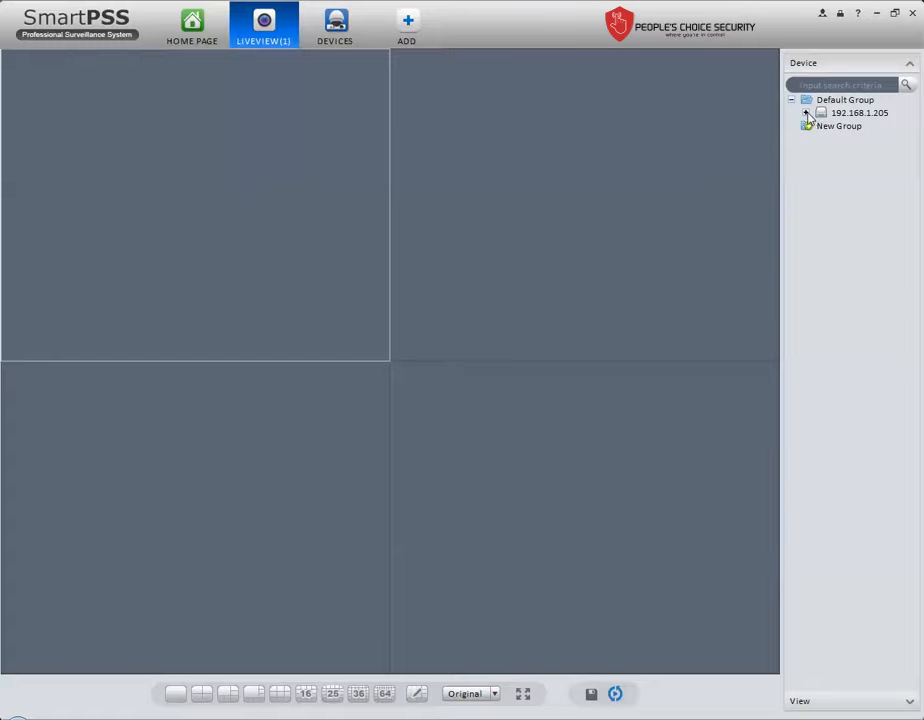
left_click(808, 113)
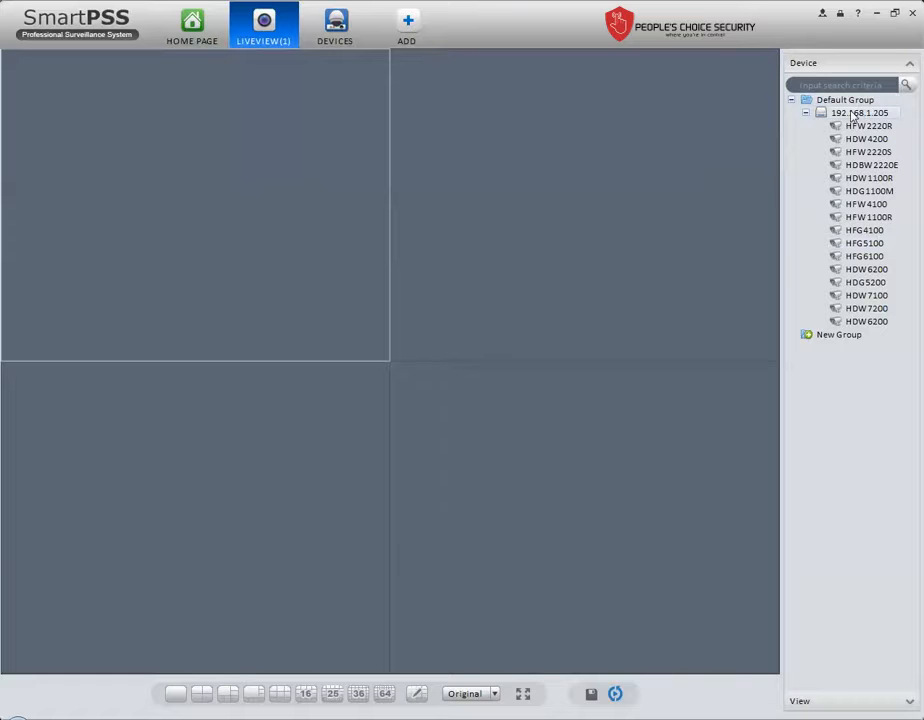
right_click(858, 112)
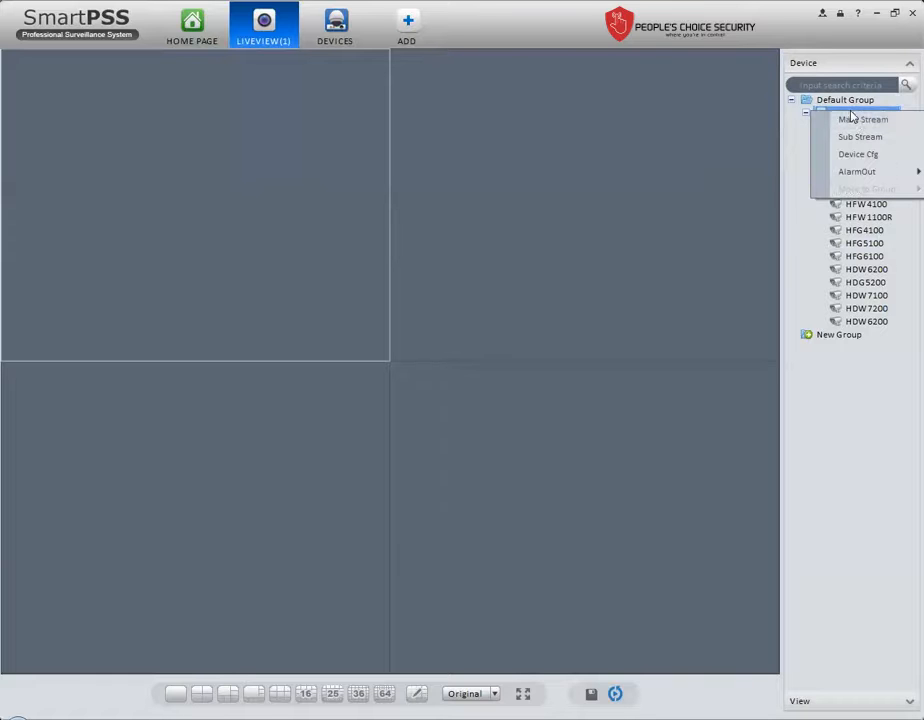
left_click(863, 119)
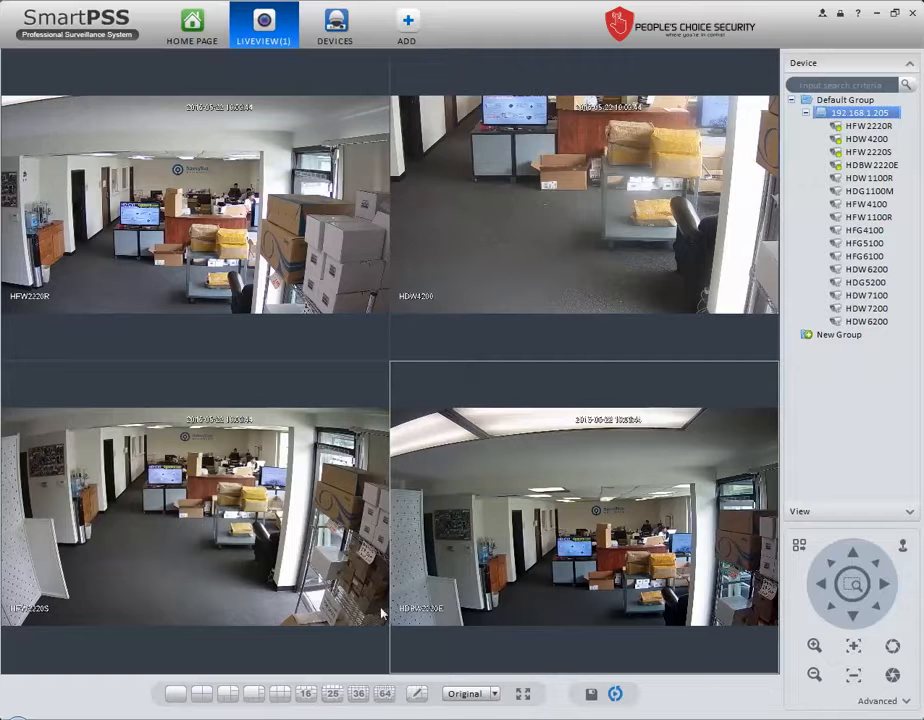
Switch to a 16-split layout and stream all cameras of 192.168.1.205 on Main Stream.
left_click(305, 693)
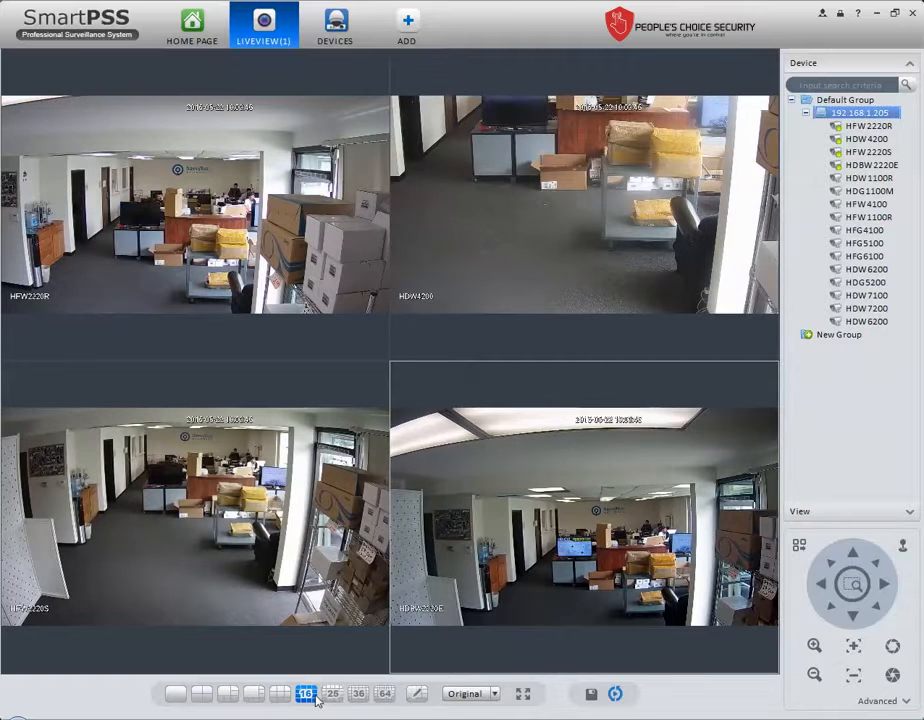
left_click(306, 693)
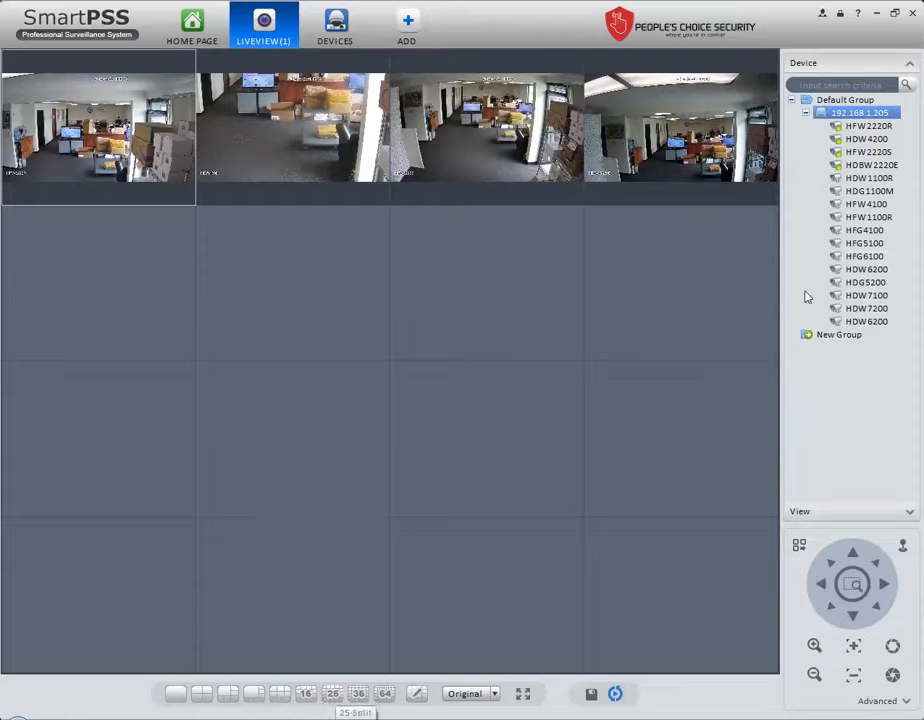
right_click(858, 112)
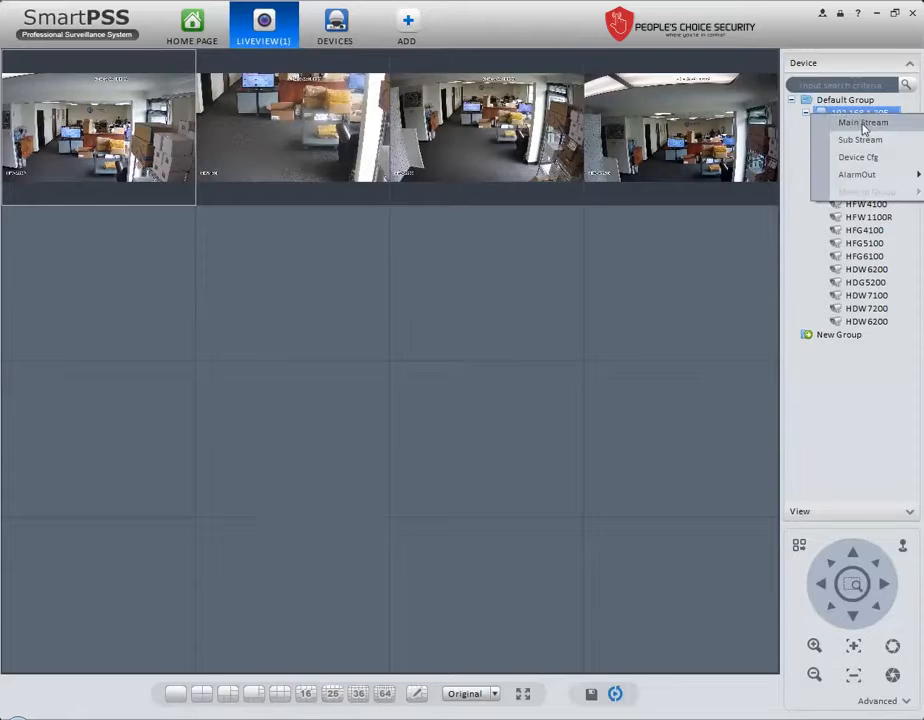
left_click(862, 122)
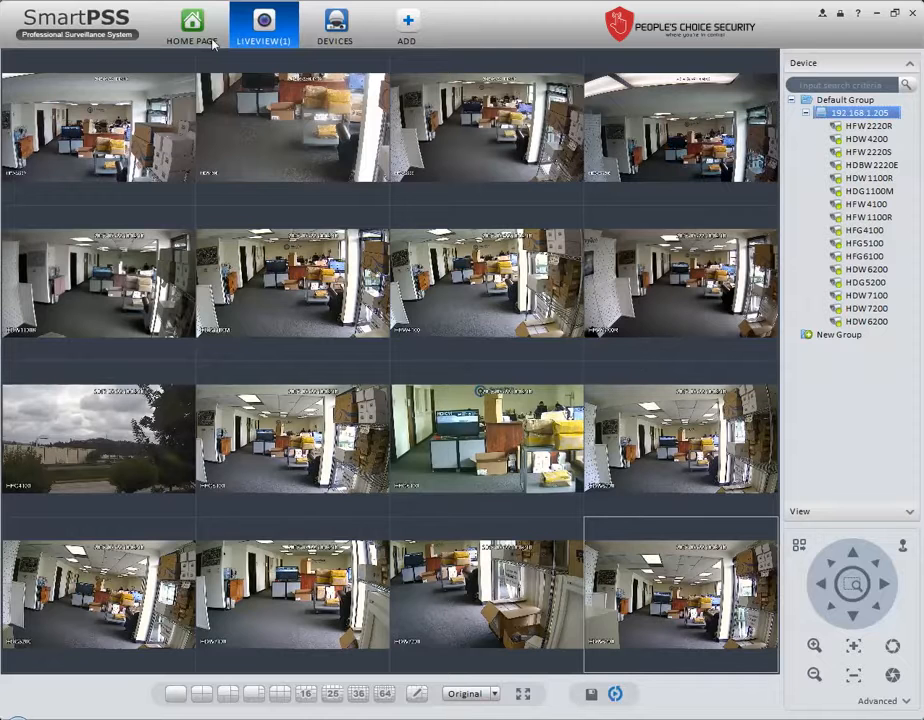
Go to the Home Page and launch the Playback module under Basic.
left_click(191, 27)
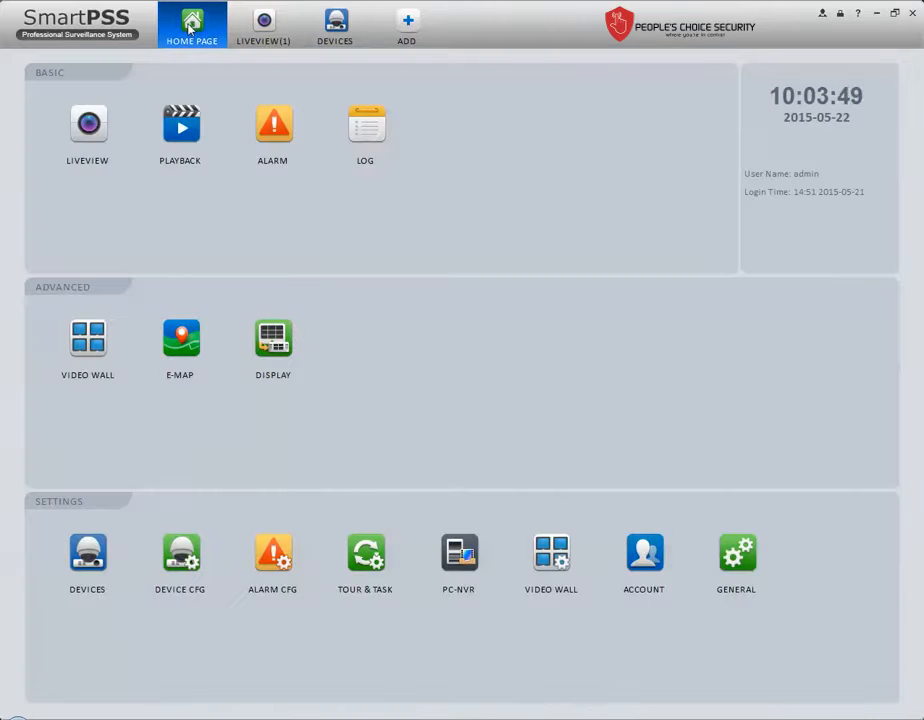
mouse_move(180, 127)
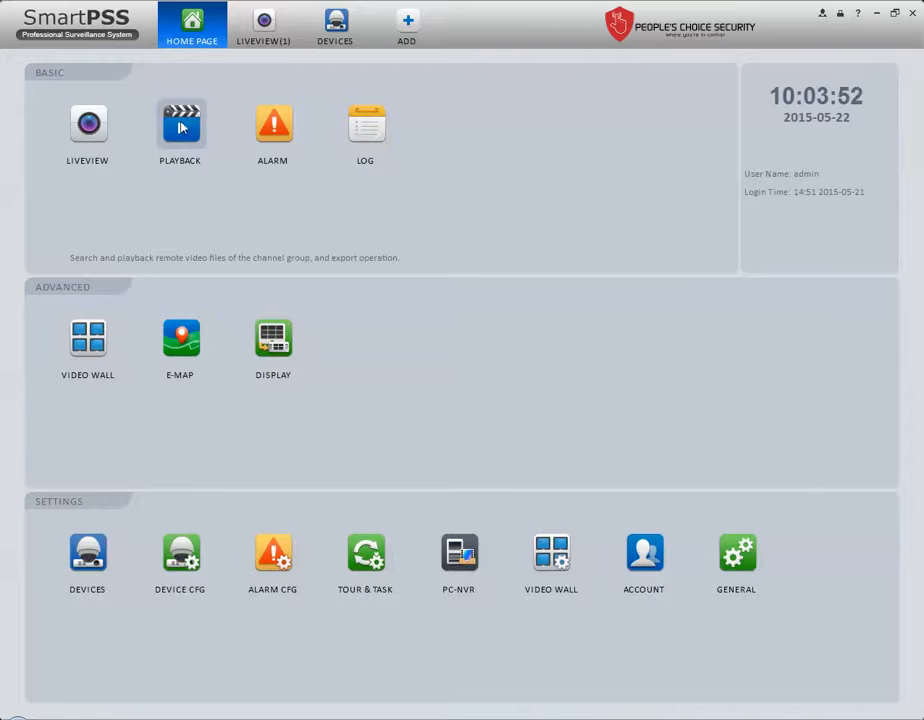
mouse_move(182, 123)
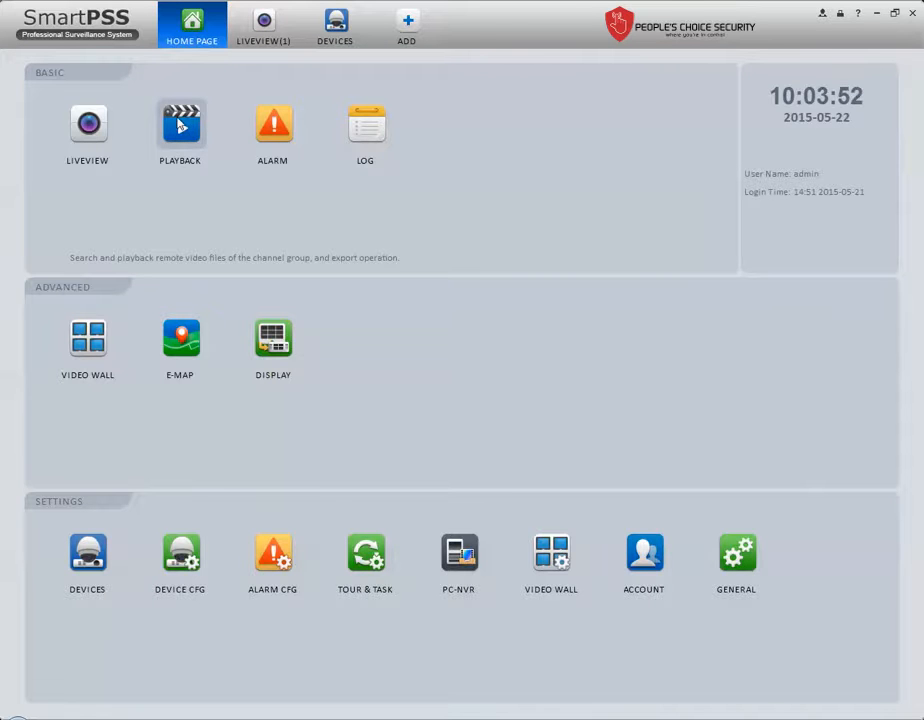
left_click(180, 130)
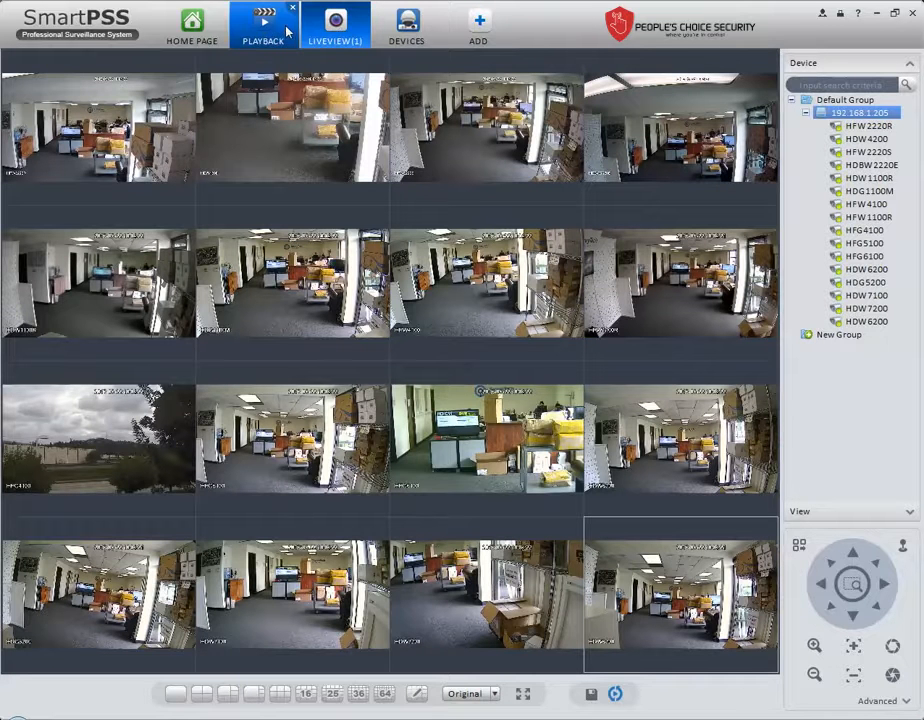
On the Playback tab, tick camera HFW2220R under 192.168.1.205 and search its recordings.
left_click(263, 25)
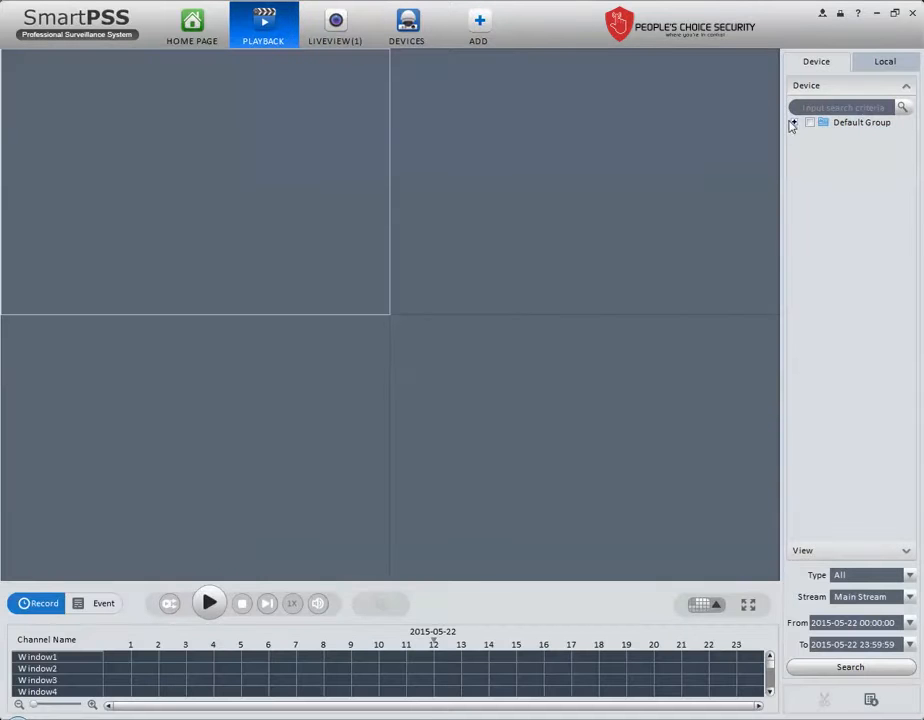
left_click(794, 126)
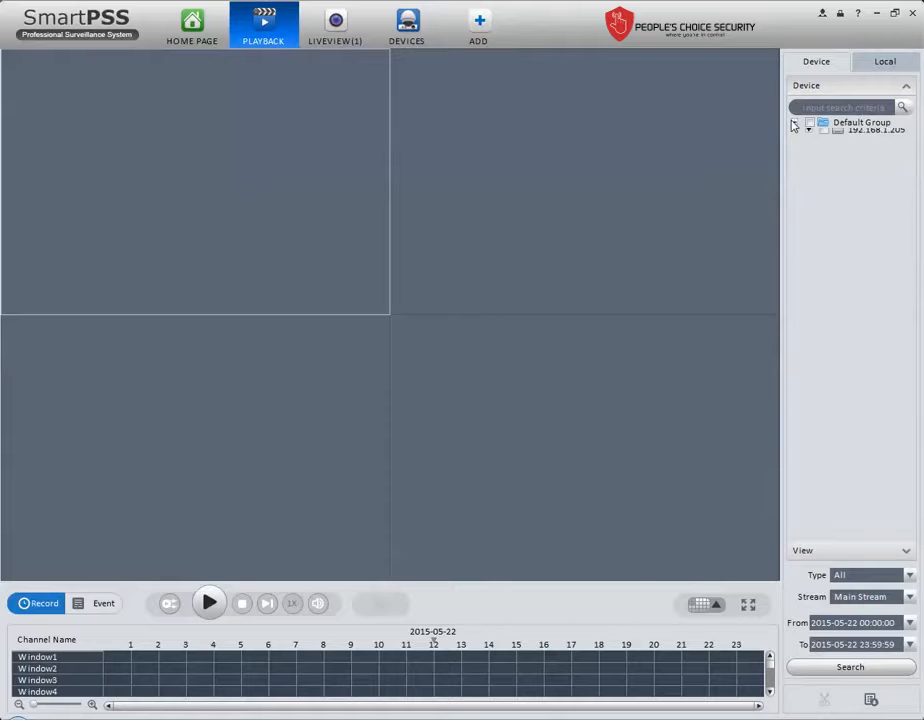
left_click(794, 122)
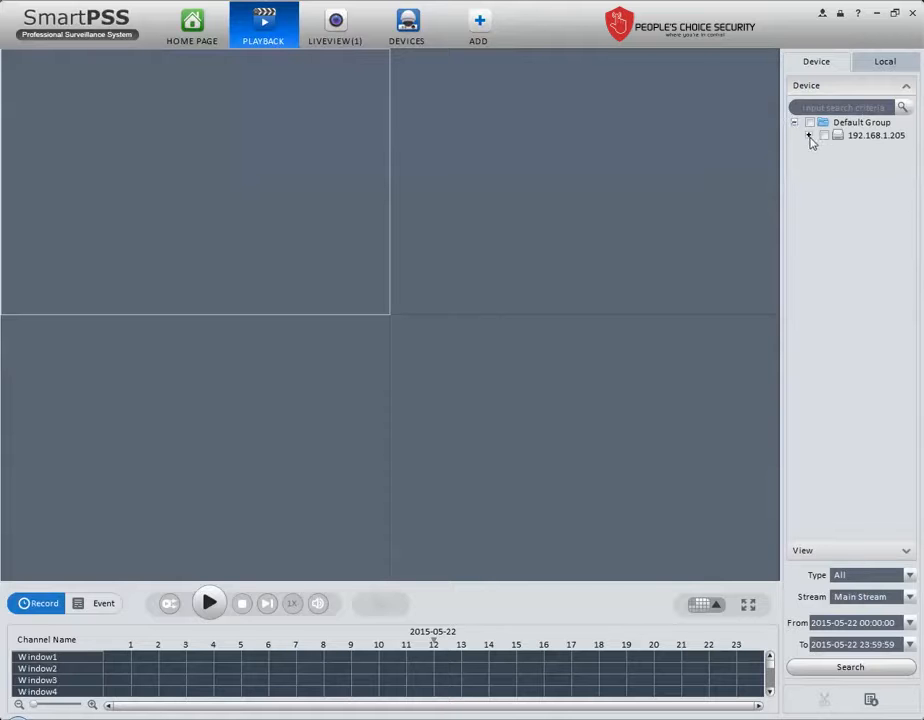
left_click(809, 135)
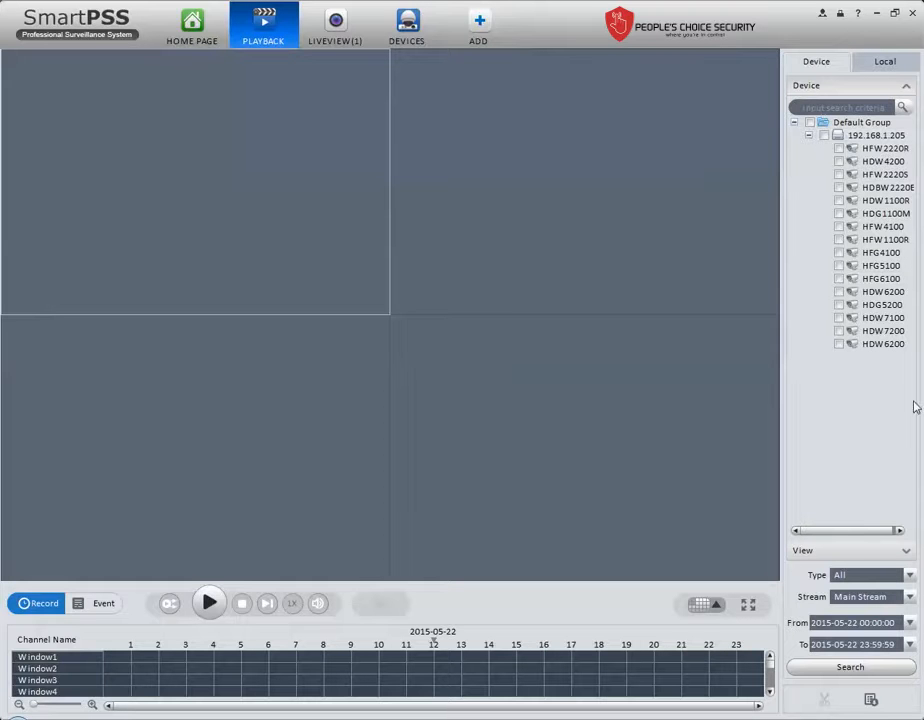
mouse_move(911, 297)
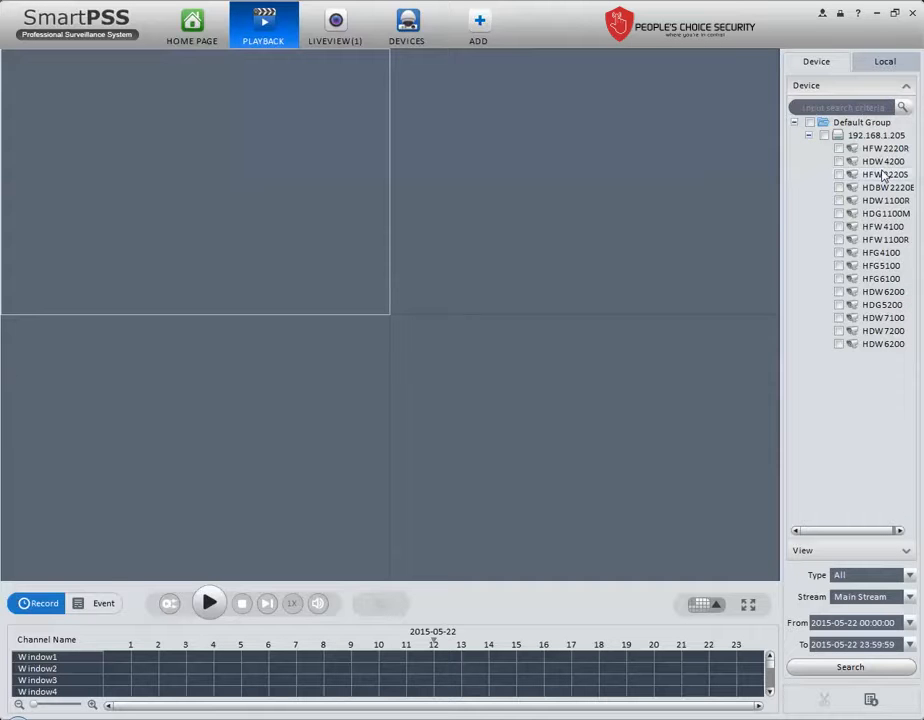
left_click(840, 148)
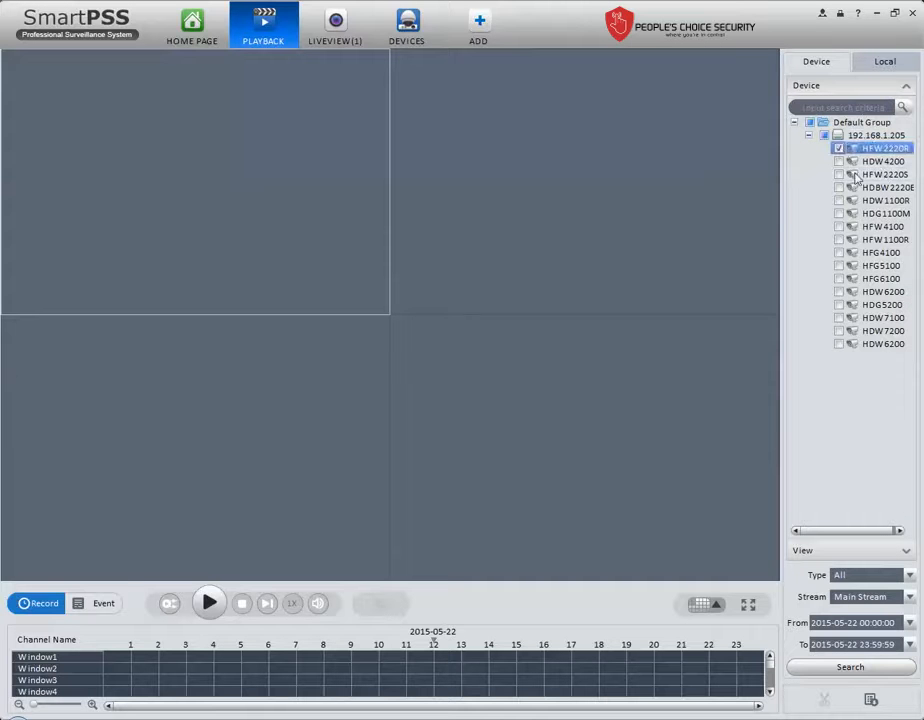
left_click(849, 667)
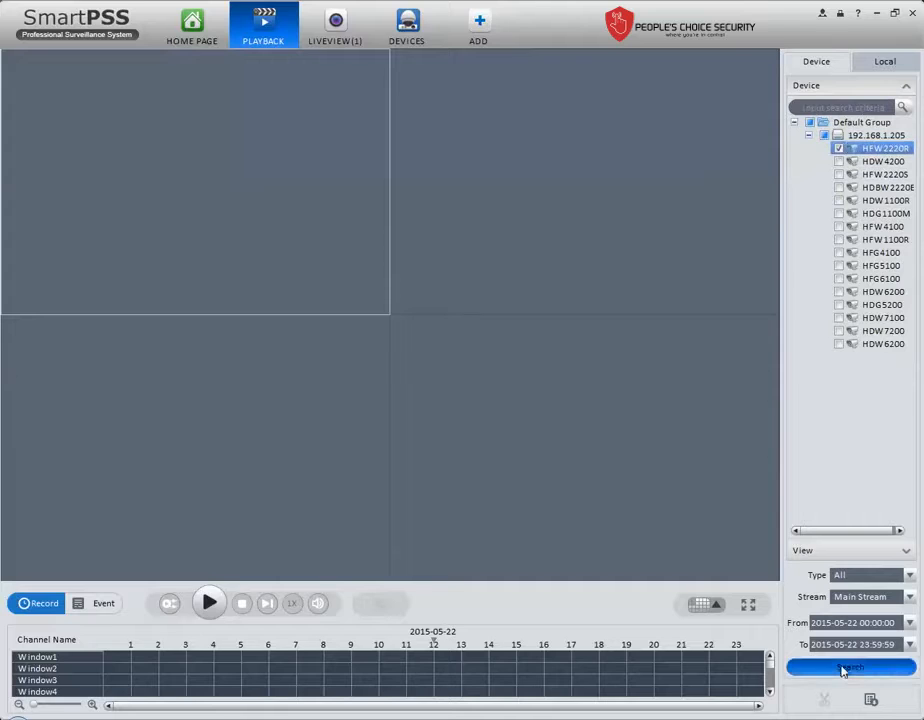
left_click(850, 667)
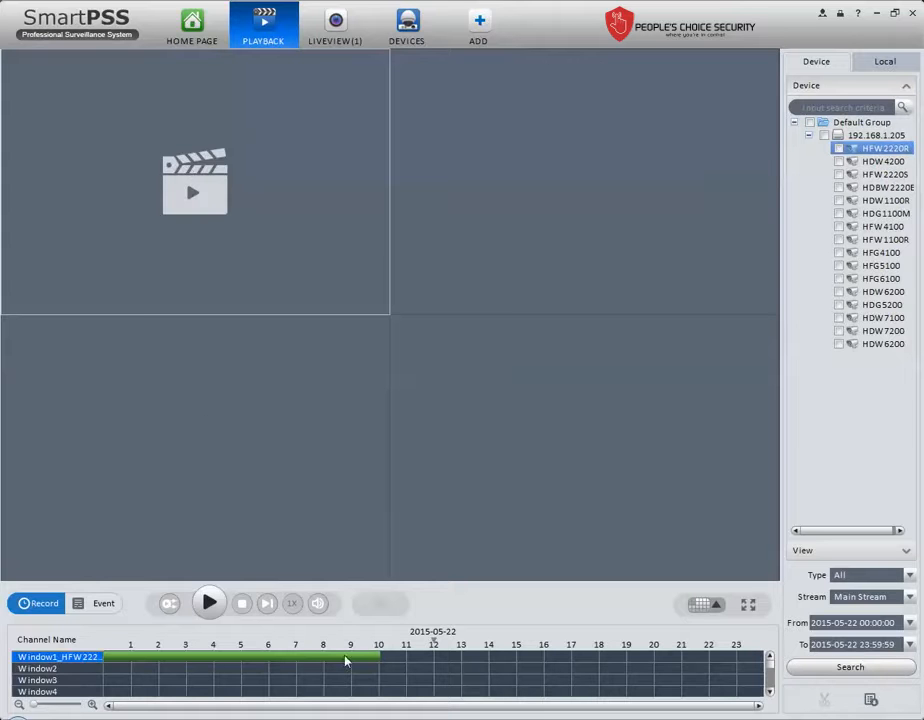
Play HFW2220R's 2015-05-22 footage from the green timeline bar at about 07:28.
left_click(209, 602)
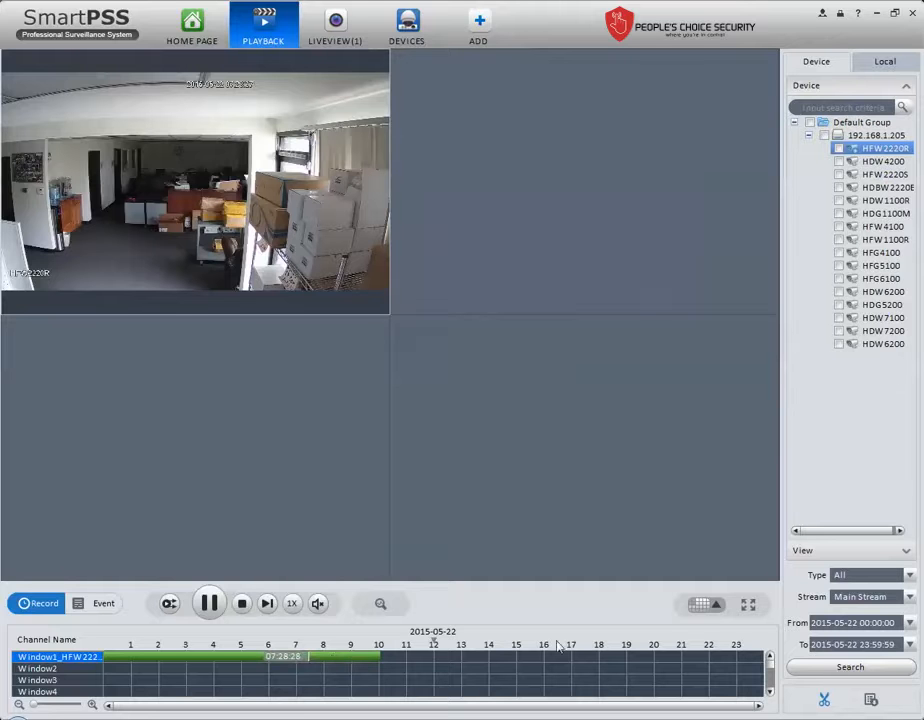
mouse_move(155, 177)
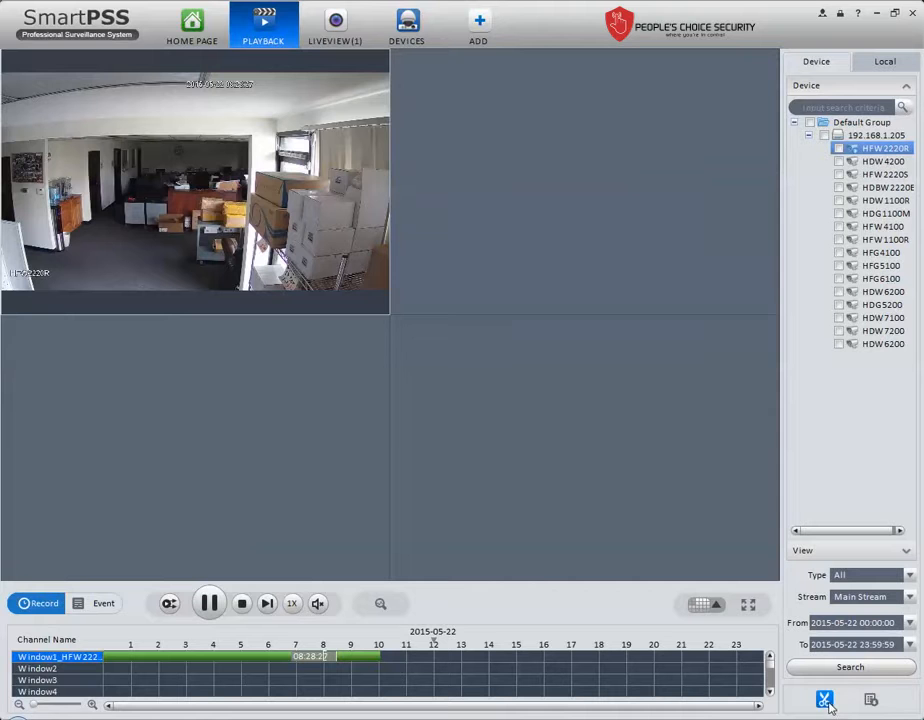
Inspect the clip export dialog's folder and AVI format, cancel, then return to Home Page.
left_click(824, 699)
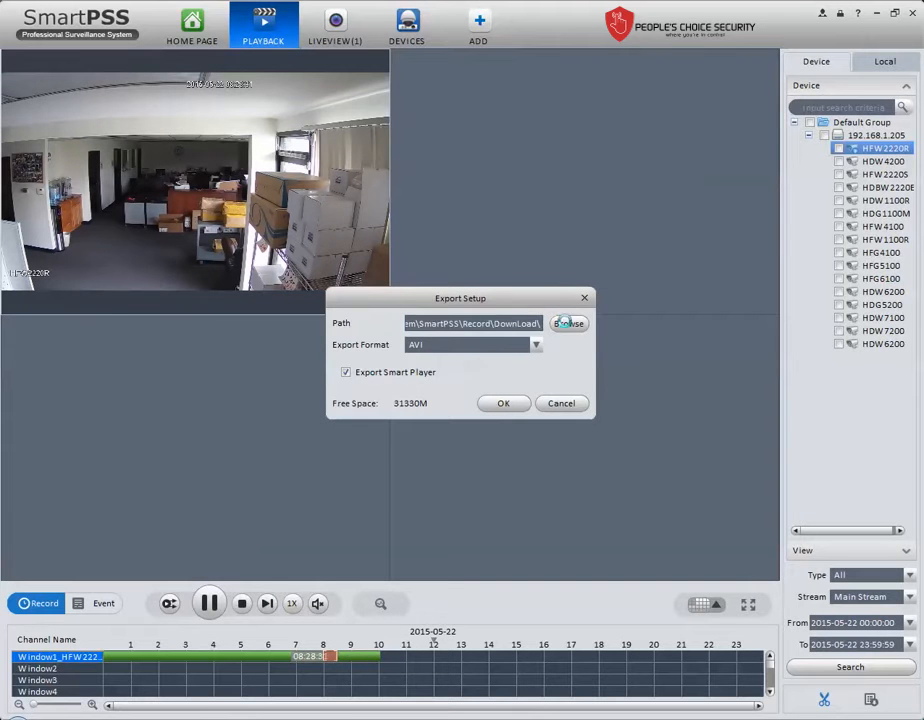
left_click(568, 323)
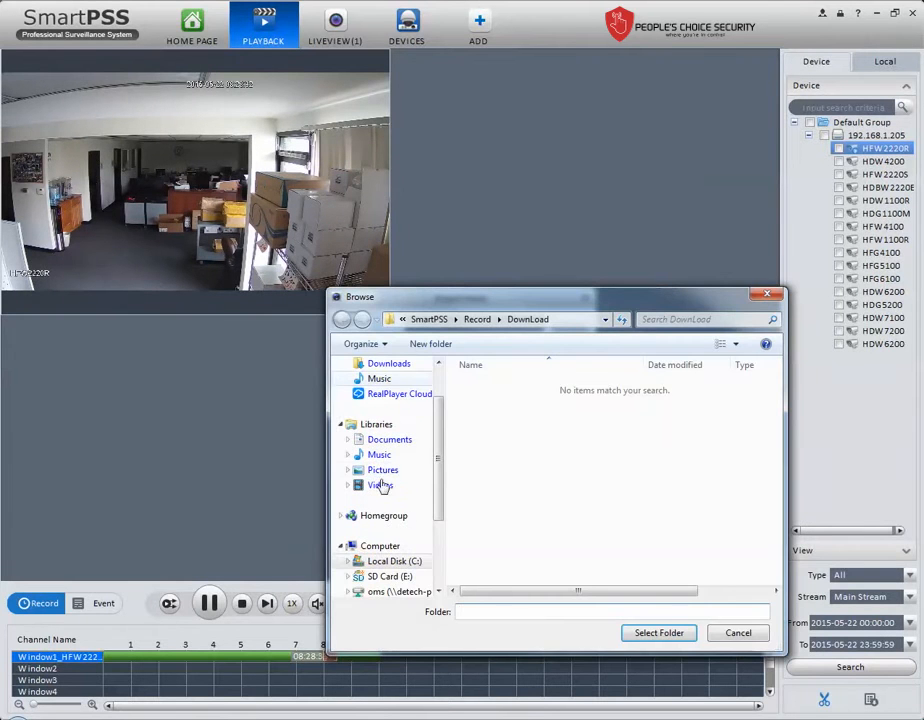
mouse_move(767, 296)
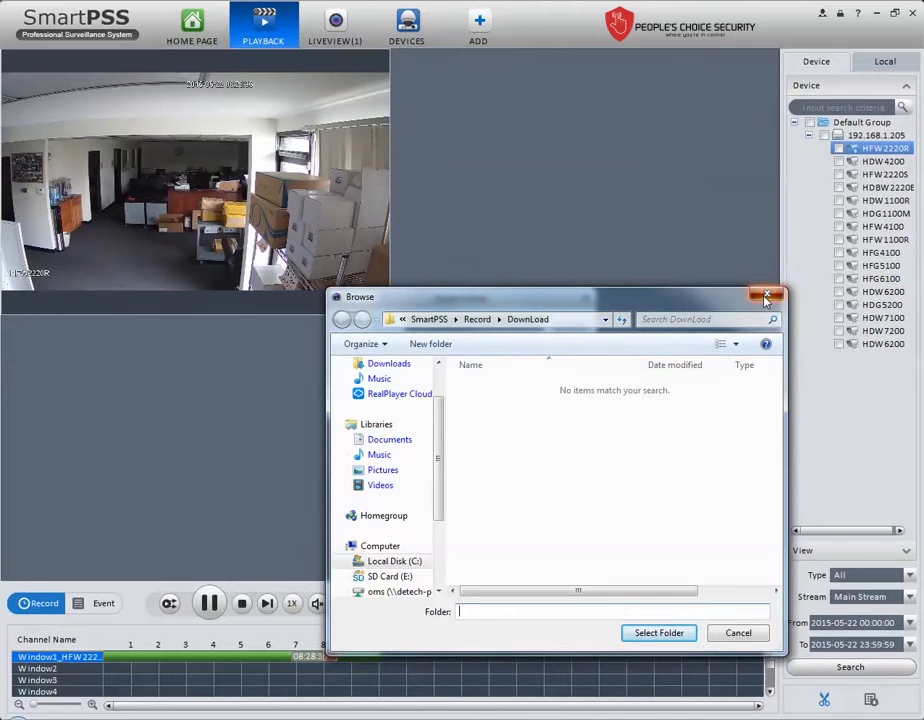
left_click(766, 296)
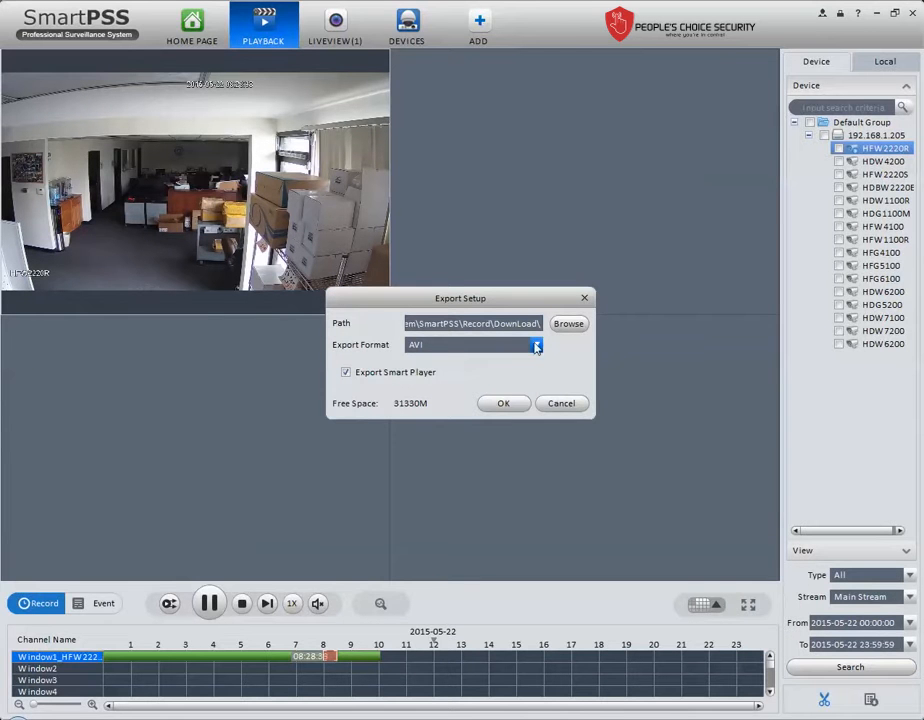
left_click(536, 344)
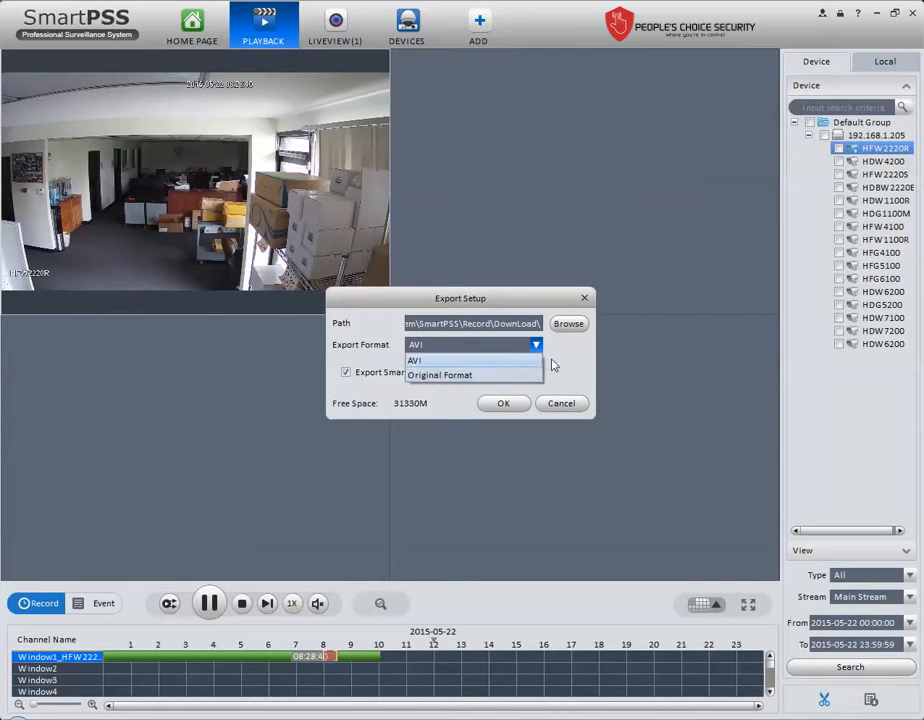
left_click(414, 360)
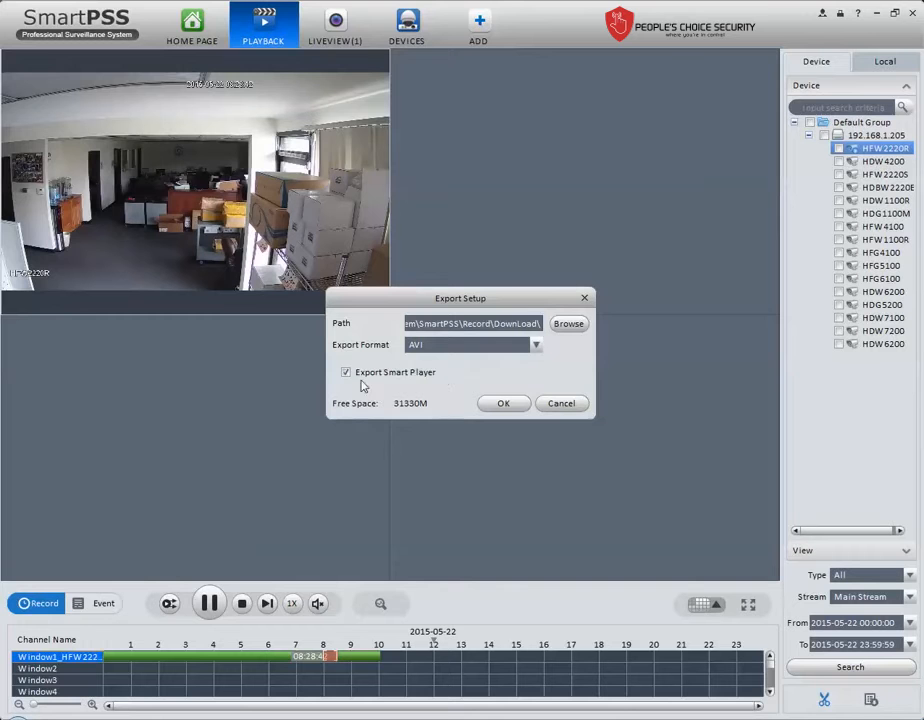
mouse_move(94, 174)
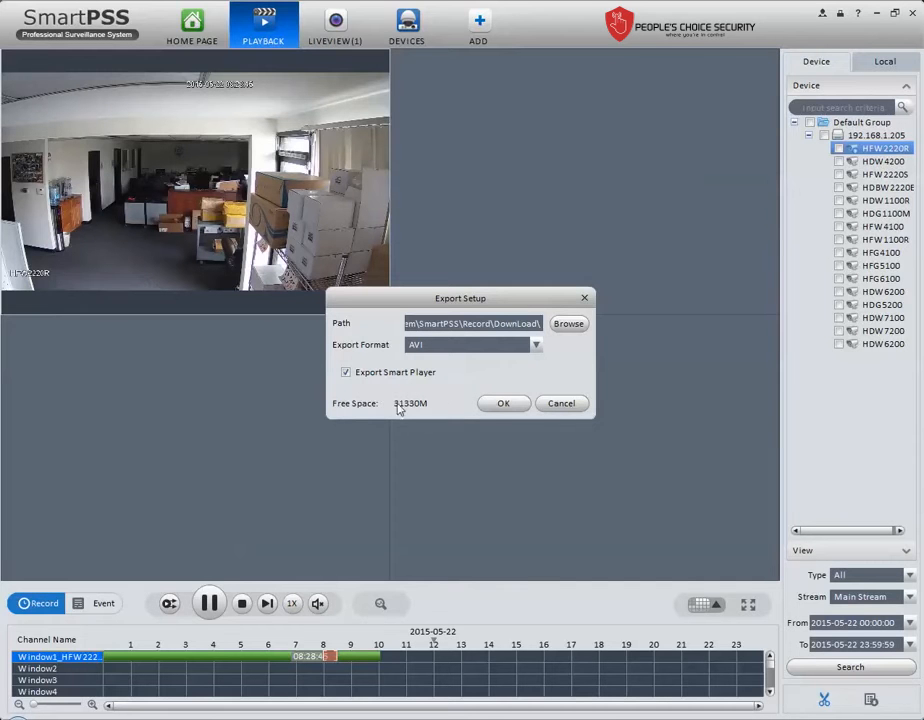
mouse_move(425, 407)
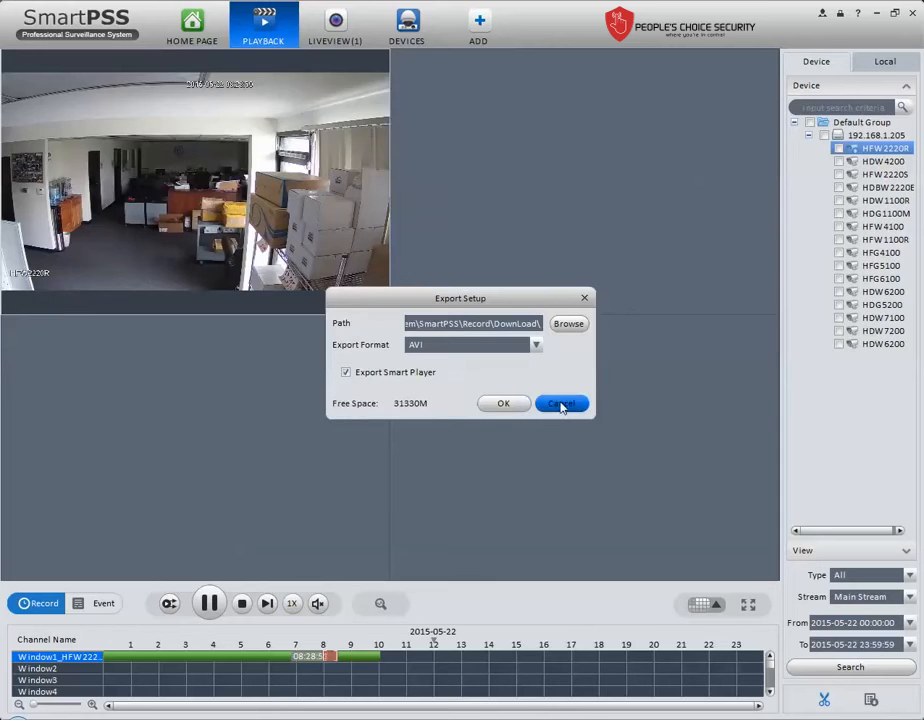
left_click(560, 403)
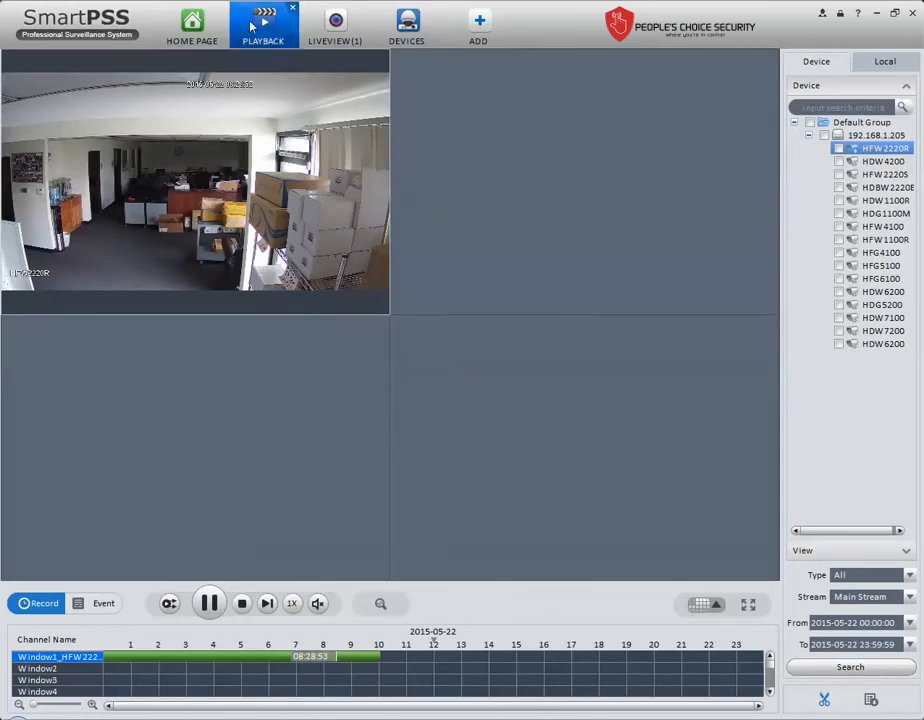
left_click(191, 25)
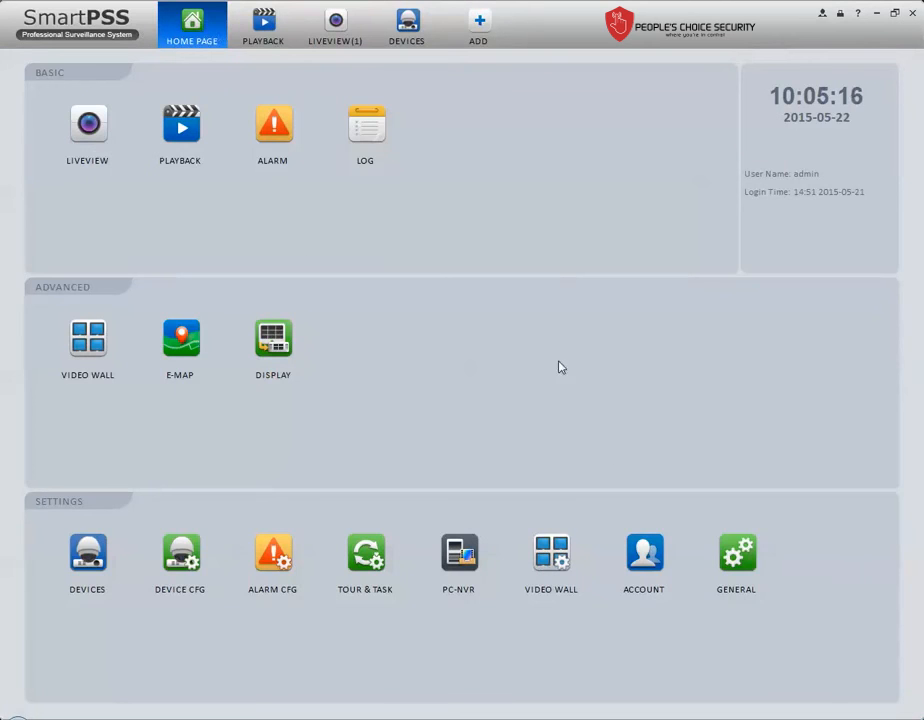
mouse_move(672, 310)
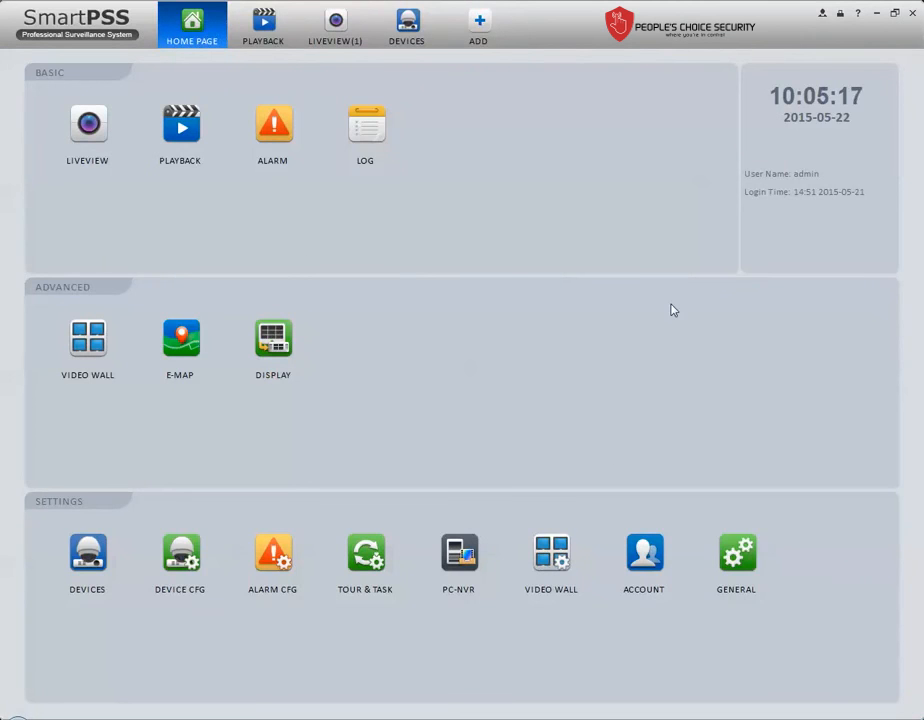